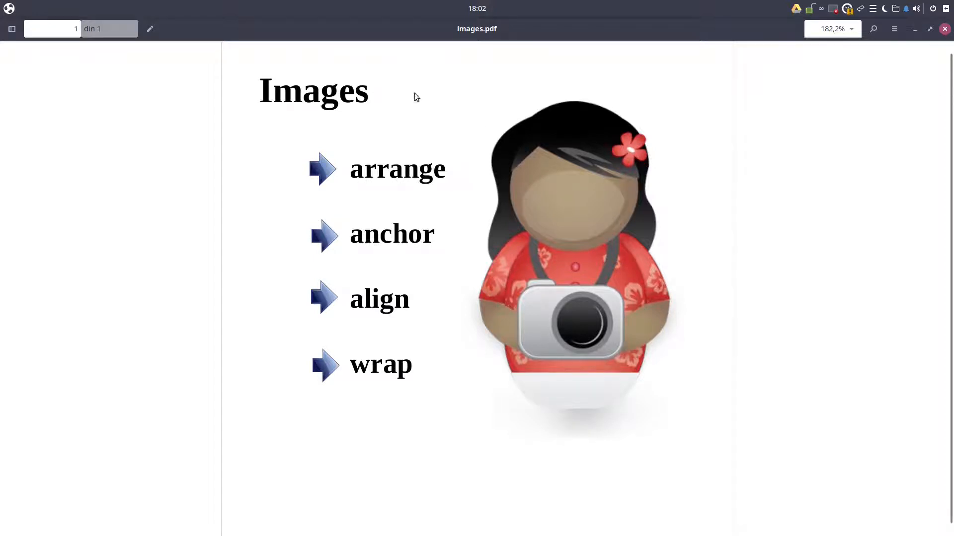
{"action": "mouse_move", "coordinate": [390, 88]}
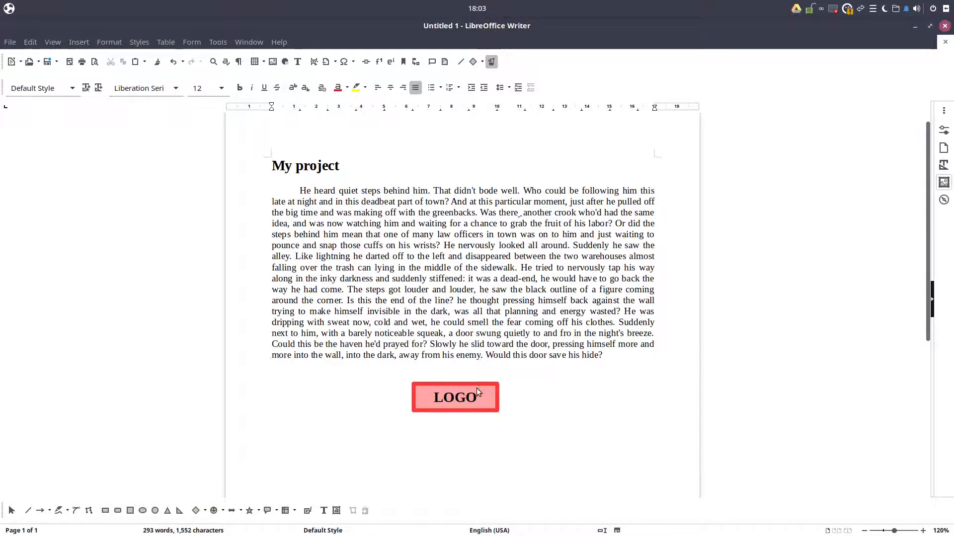
Move the LOGO shape up to sit just below the My project heading and check its Anchor submenu
{"action": "left_click", "coordinate": [455, 397]}
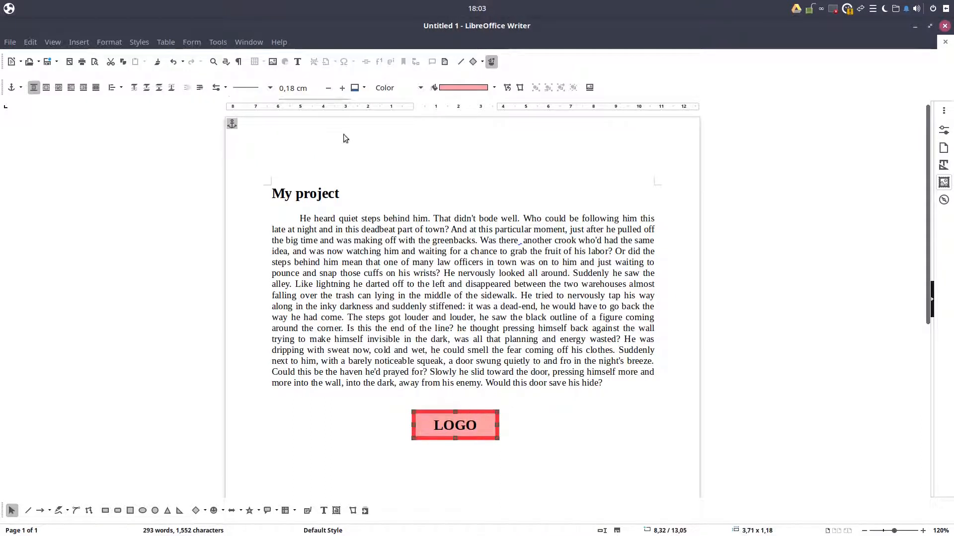
{"action": "mouse_move", "coordinate": [559, 184]}
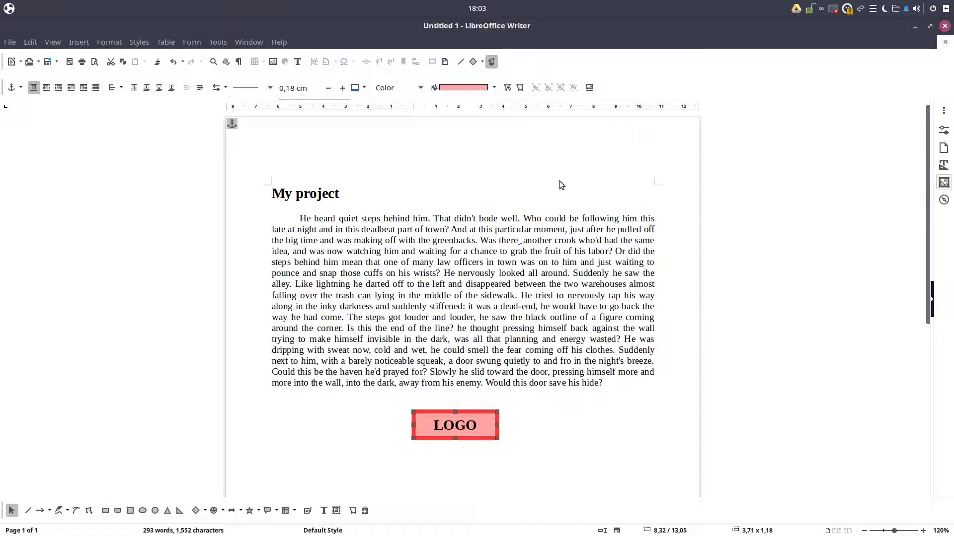
{"action": "right_click", "coordinate": [454, 424]}
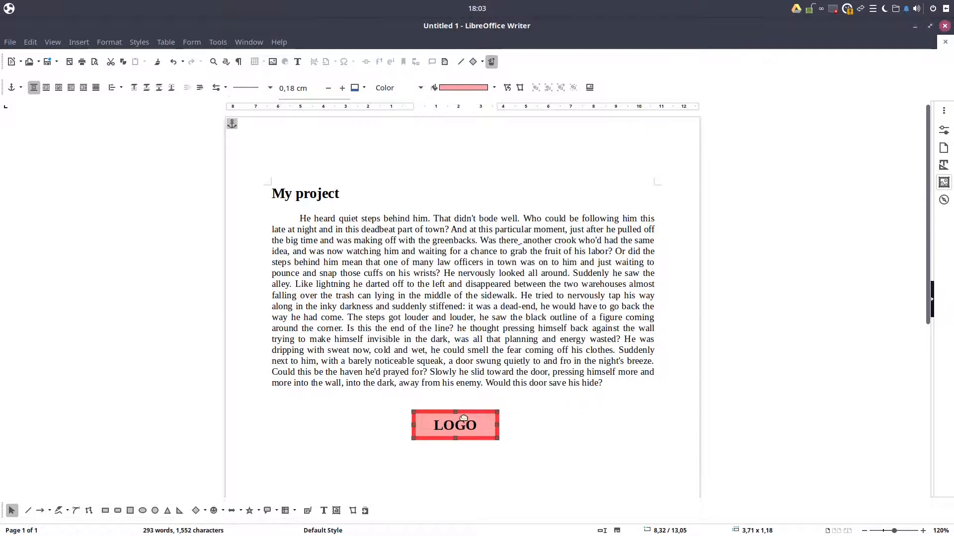
{"action": "left_click_drag", "start_coordinate": [454, 424], "coordinate": [453, 355]}
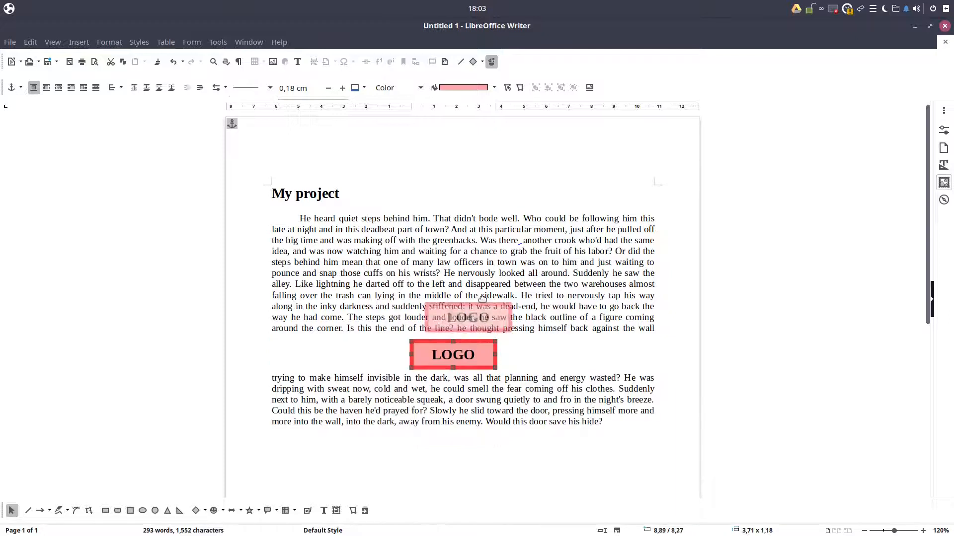
{"action": "left_click_drag", "start_coordinate": [453, 355], "coordinate": [500, 238]}
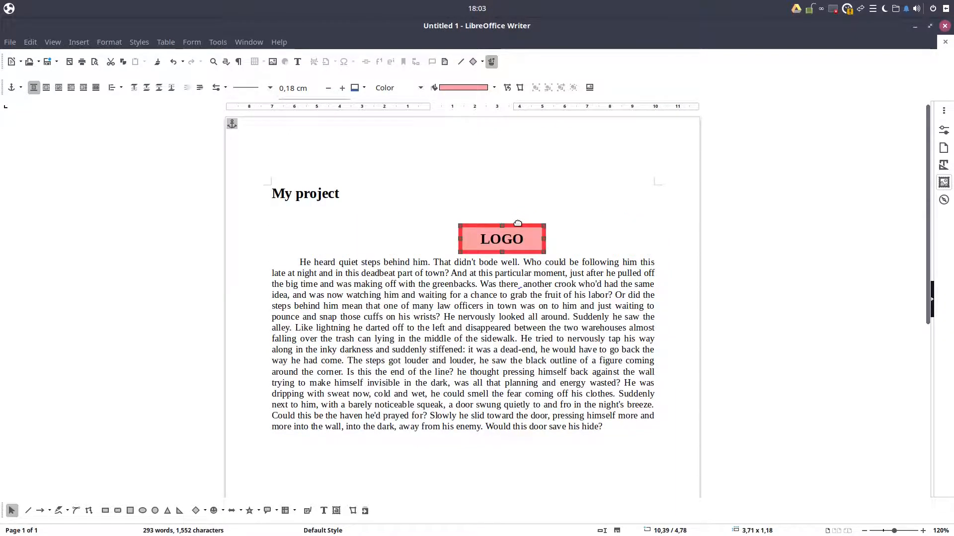
{"action": "right_click", "coordinate": [500, 239]}
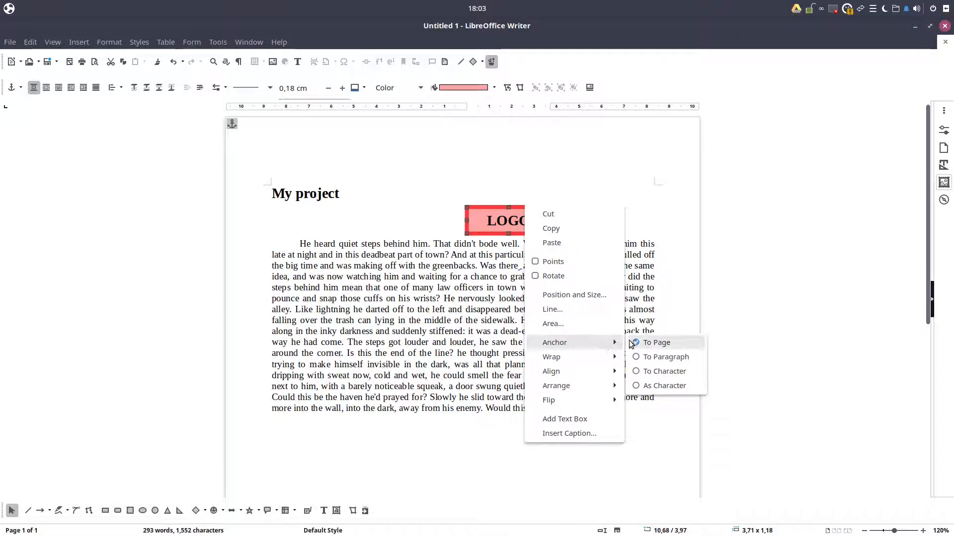
{"action": "mouse_move", "coordinate": [665, 370]}
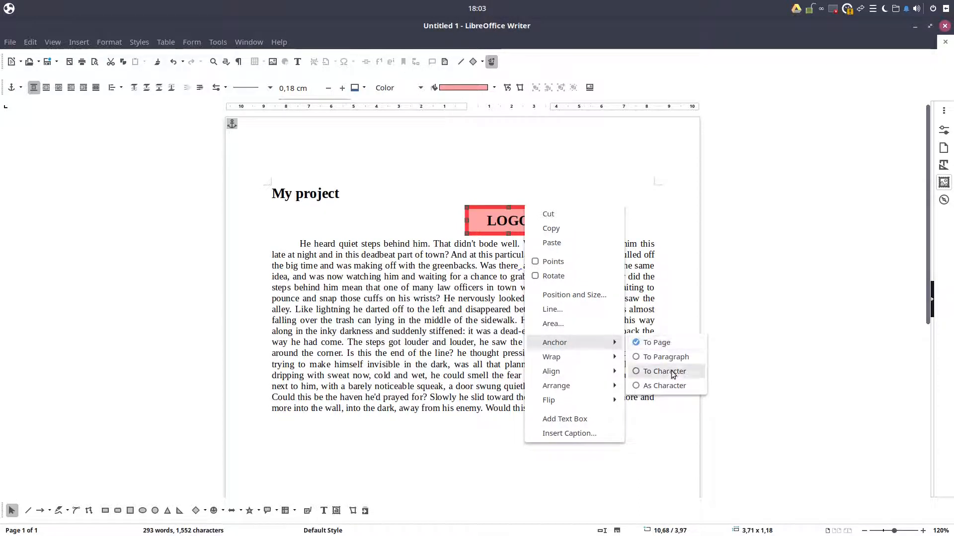
Anchor the LOGO shape To Character, widen it to the right margin and set Optimal Page Wrap
{"action": "left_click", "coordinate": [665, 371]}
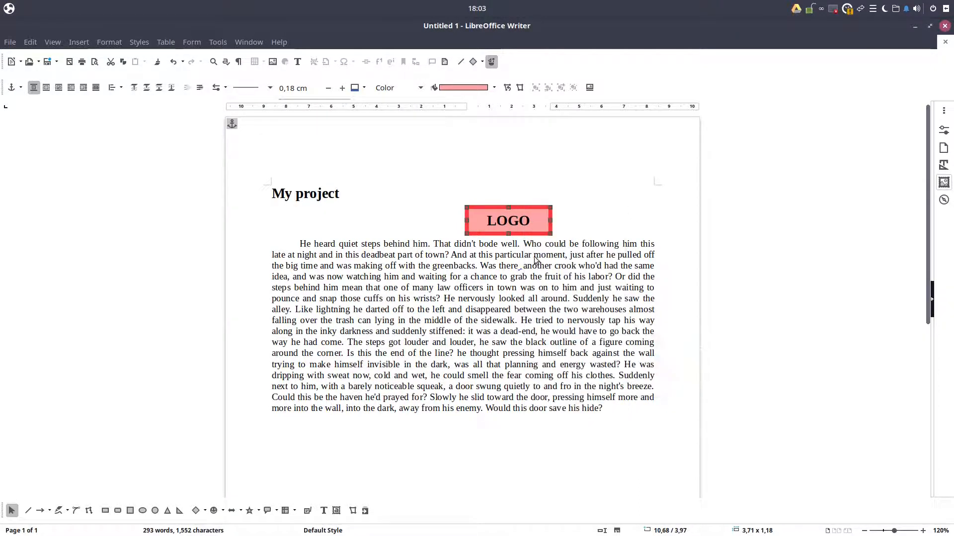
{"action": "left_click_drag", "start_coordinate": [507, 220], "coordinate": [655, 173]}
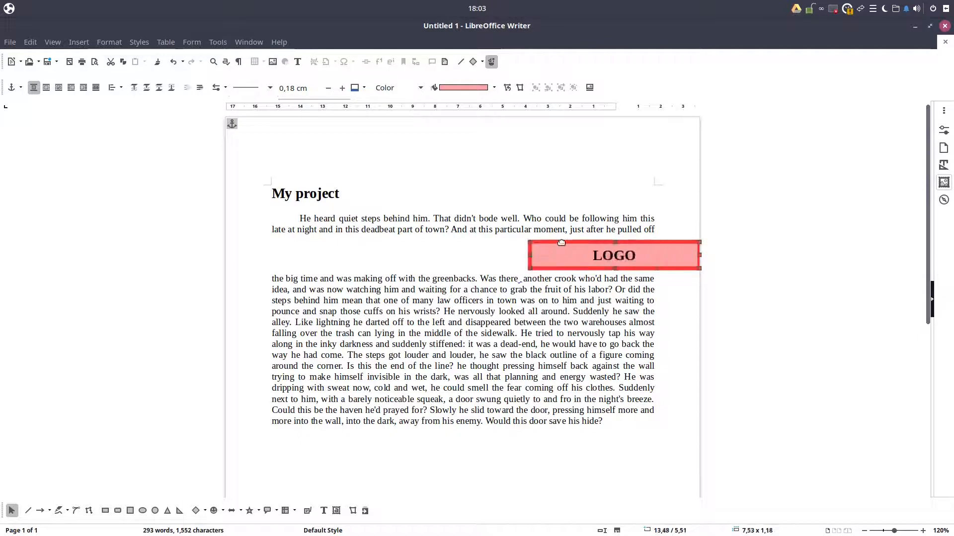
{"action": "right_click", "coordinate": [613, 255]}
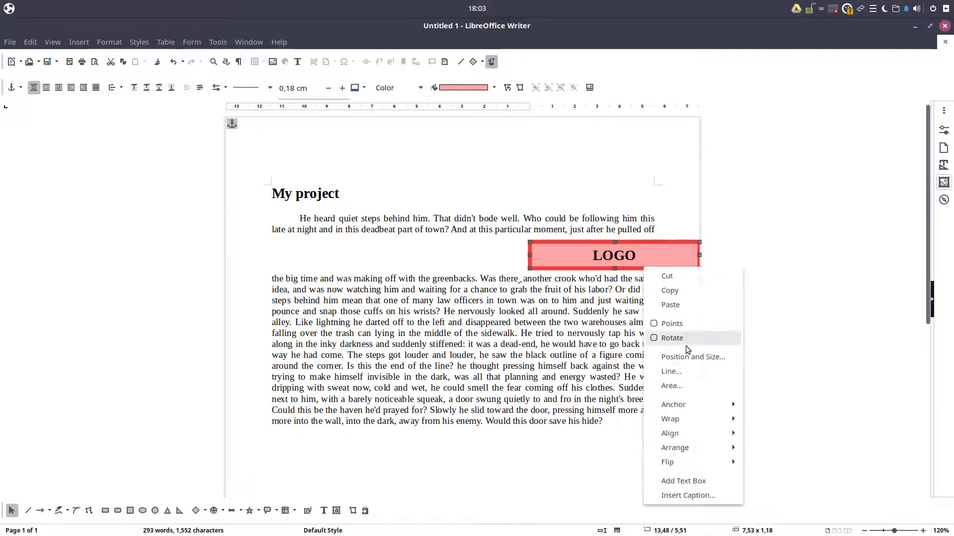
{"action": "mouse_move", "coordinate": [670, 420]}
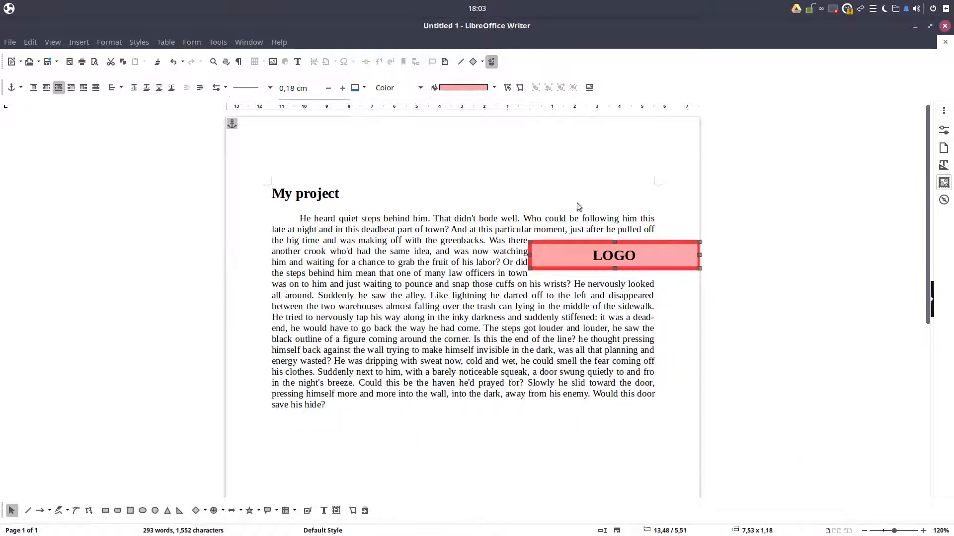
{"action": "left_click", "coordinate": [673, 174]}
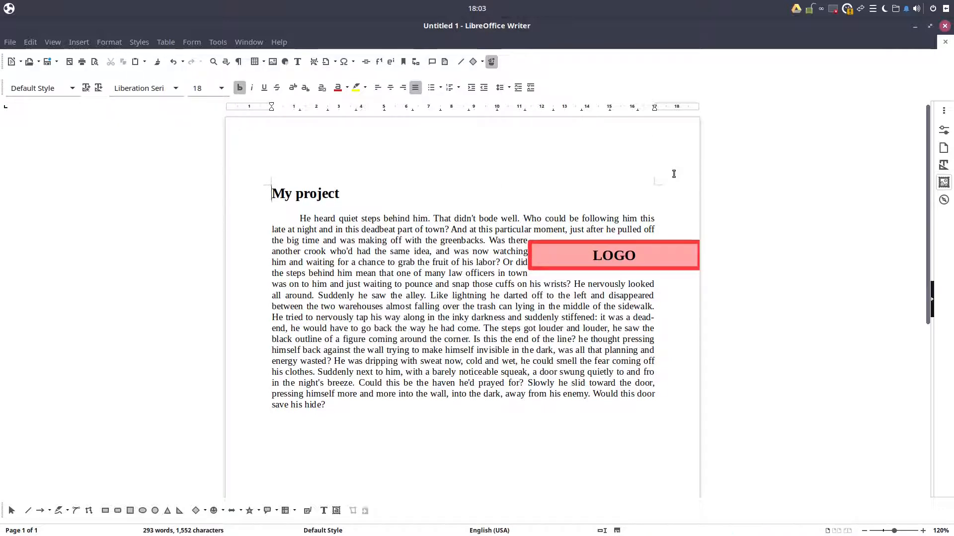
In the Wrap Edit dialog, raise Bottom spacing to 0.50 cm so all sides keep a 0.5 cm gap
{"action": "right_click", "coordinate": [613, 256]}
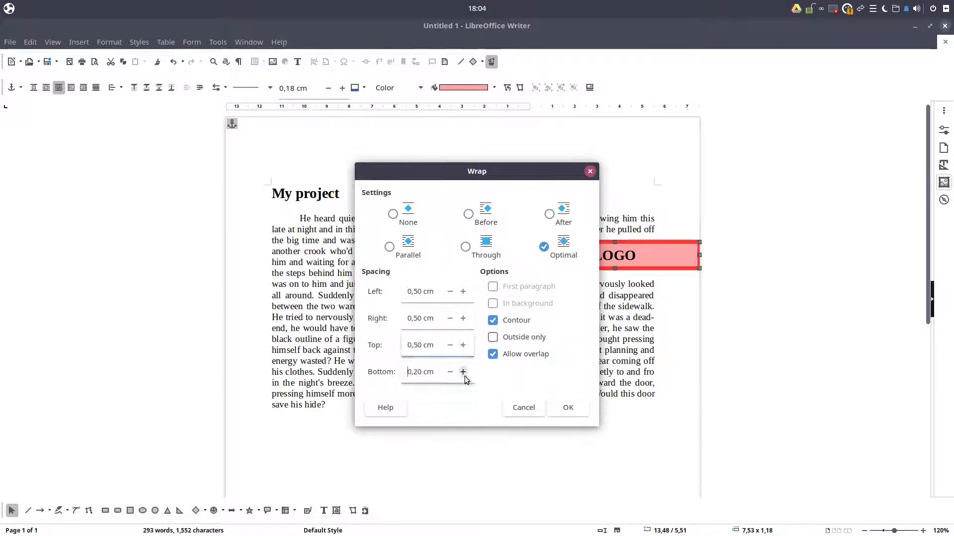
{"action": "left_click", "coordinate": [463, 372]}
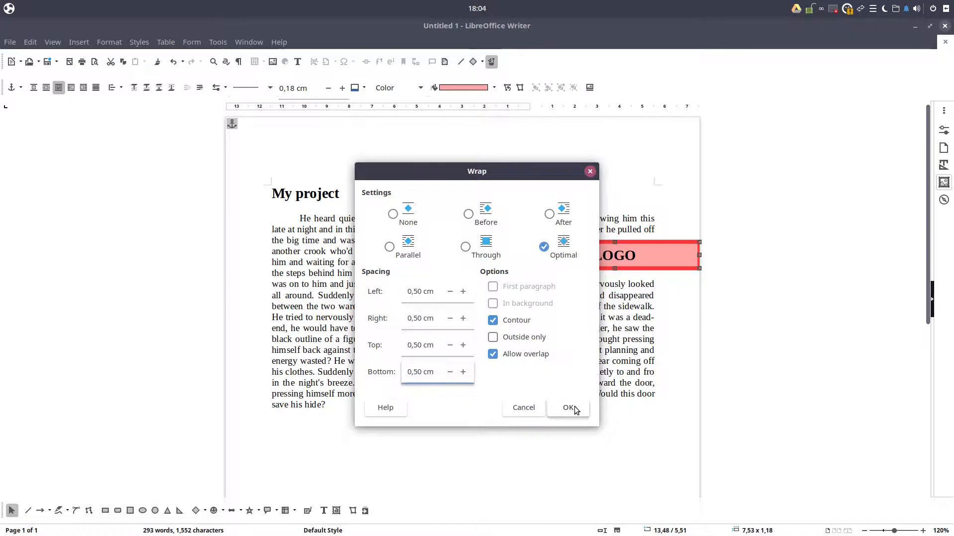
{"action": "left_click", "coordinate": [567, 407]}
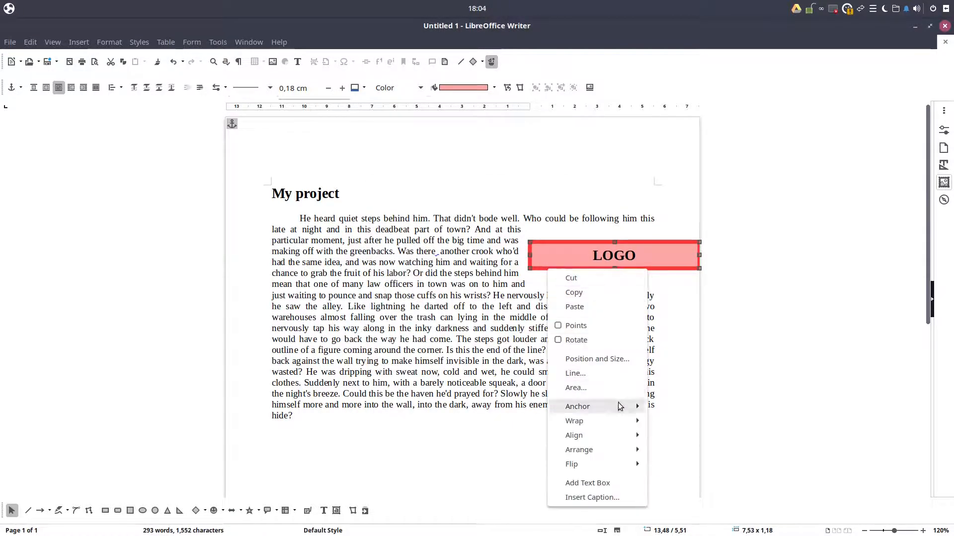
{"action": "mouse_move", "coordinate": [577, 407]}
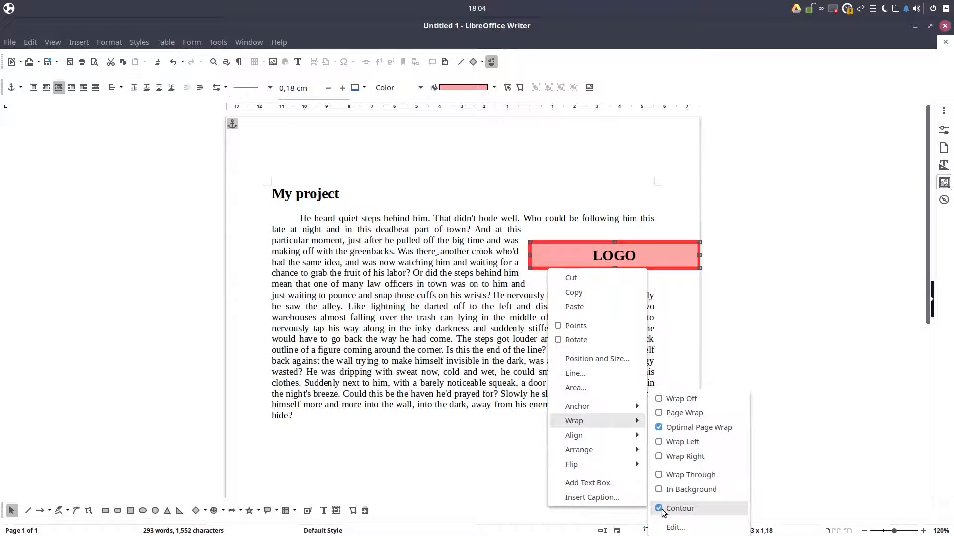
Uncheck Contour in the shape's Wrap submenu
{"action": "left_click", "coordinate": [679, 507]}
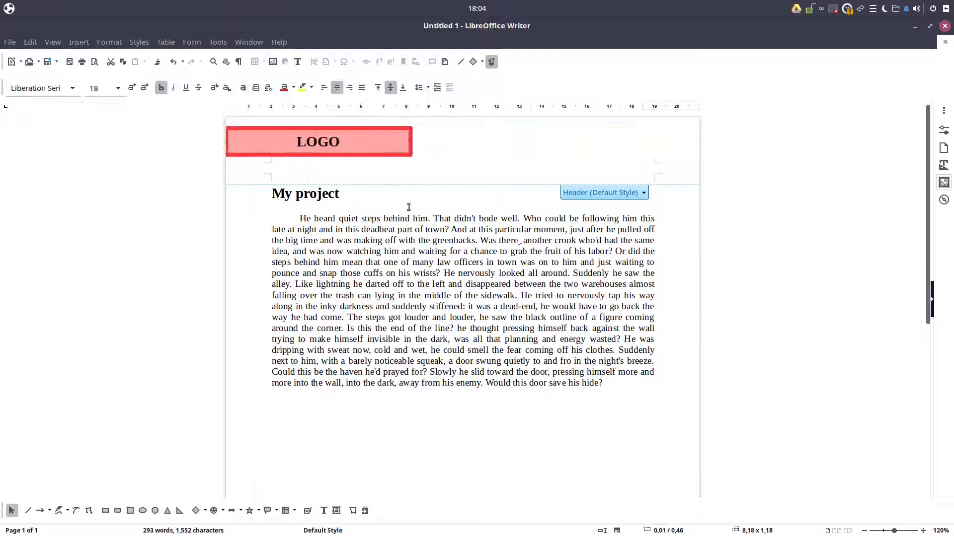
Change the shape's text to PROJECT 1 and finish editing it
{"action": "type", "text": "PRO"}
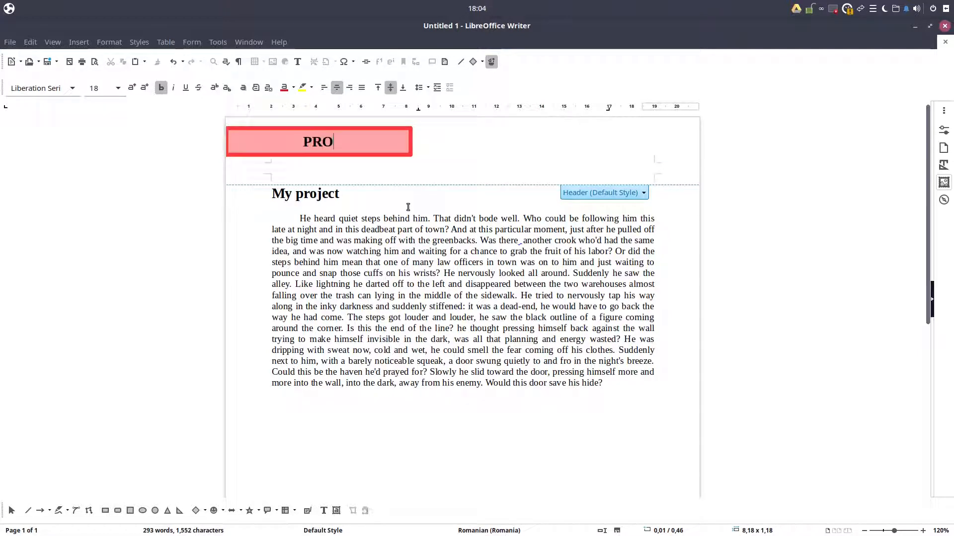
{"action": "type", "text": "JECT 1"}
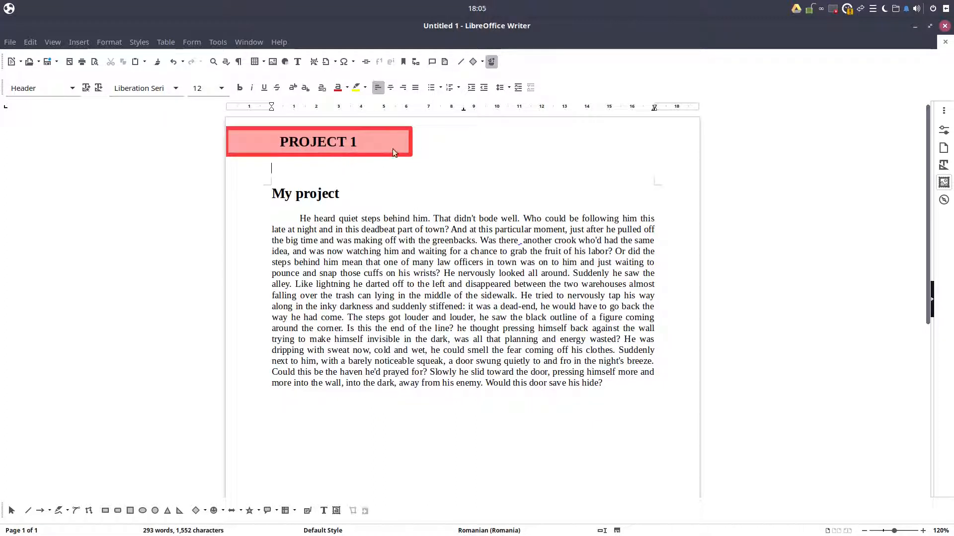
{"action": "left_click", "coordinate": [318, 142]}
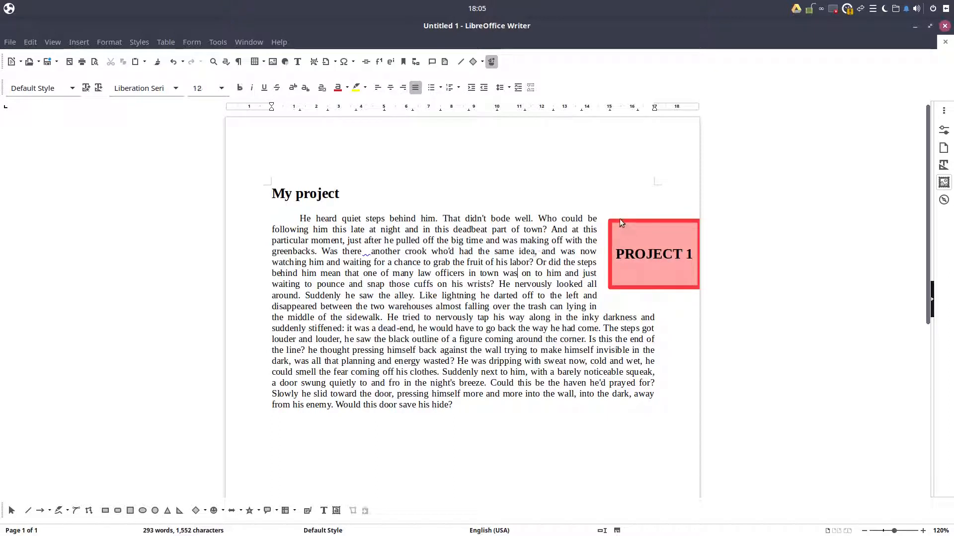
Anchor the PROJECT 1 shape To Paragraph via its Anchor submenu
{"action": "right_click", "coordinate": [654, 253]}
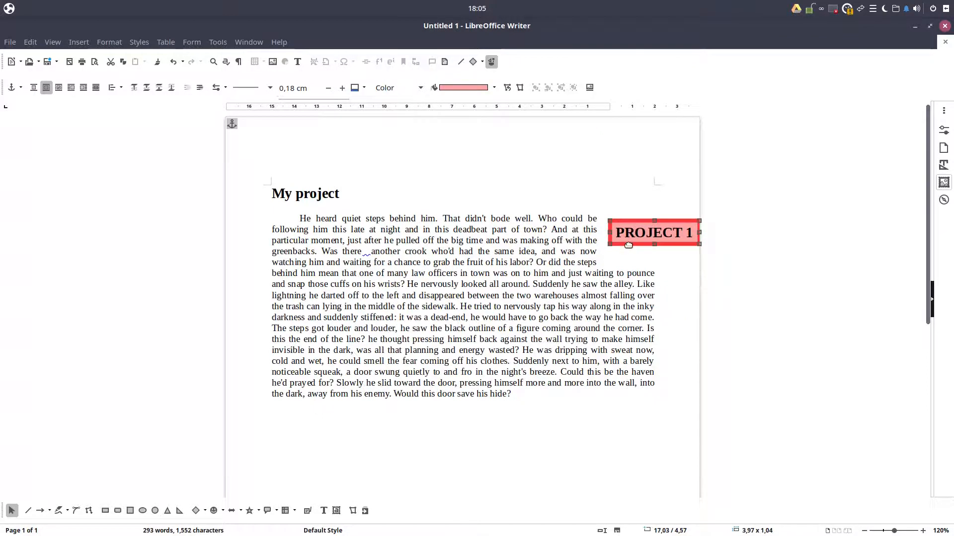
{"action": "right_click", "coordinate": [653, 233]}
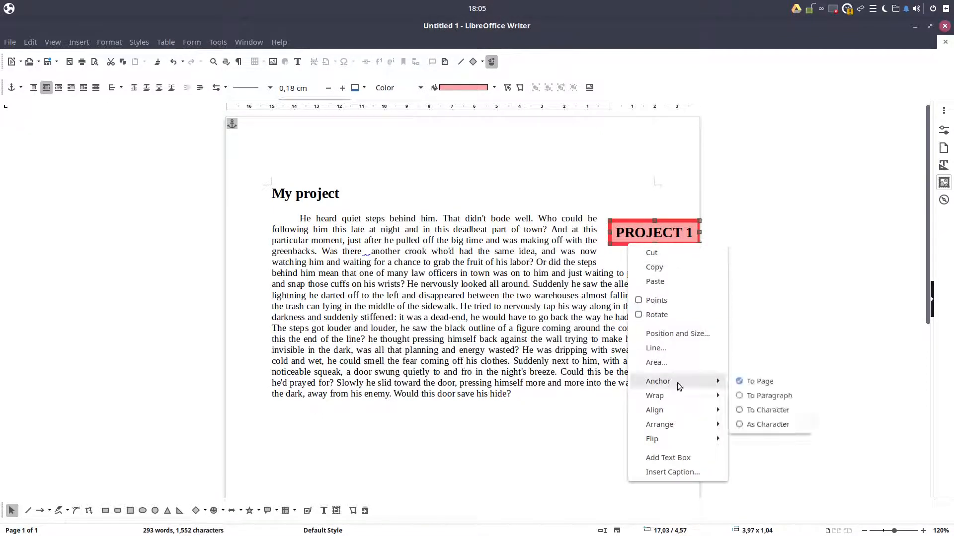
{"action": "left_click", "coordinate": [767, 409]}
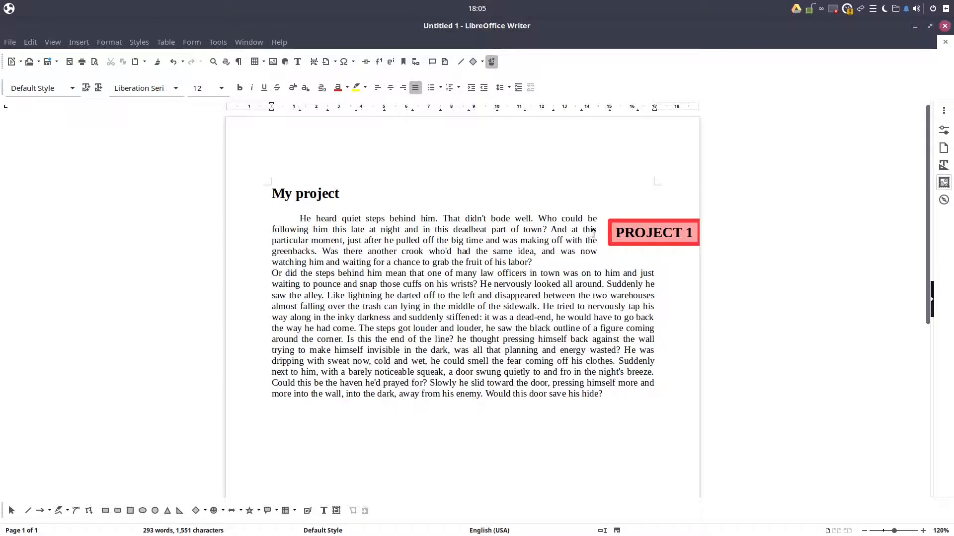
Move the shape into the second paragraph's left side and add an empty line after the first paragraph
{"action": "left_click_drag", "start_coordinate": [653, 233], "coordinate": [385, 283]}
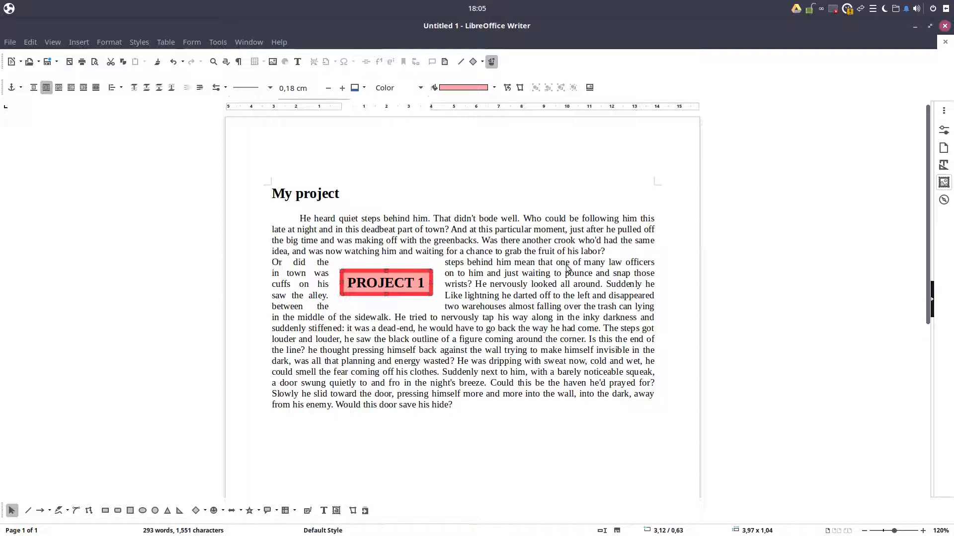
{"action": "left_click", "coordinate": [605, 251]}
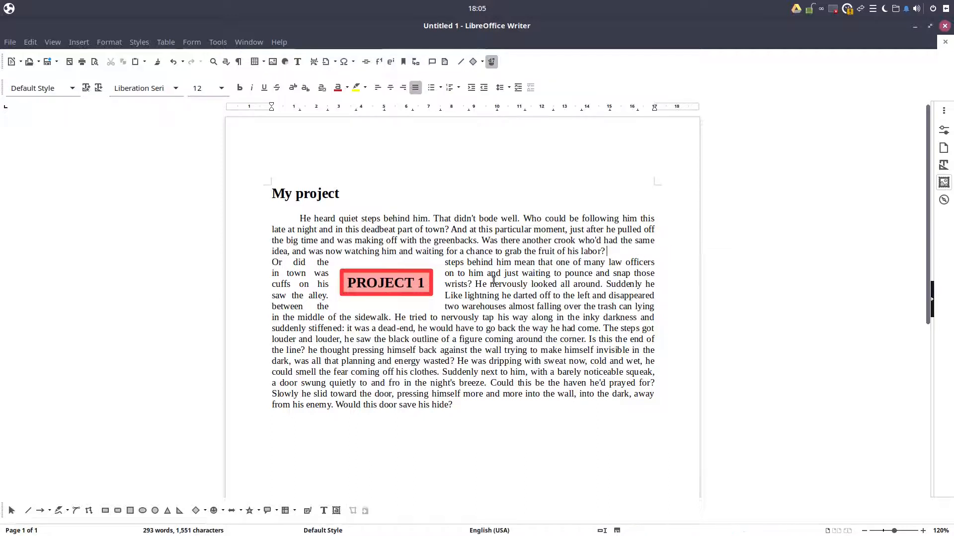
{"action": "left_click", "coordinate": [385, 282]}
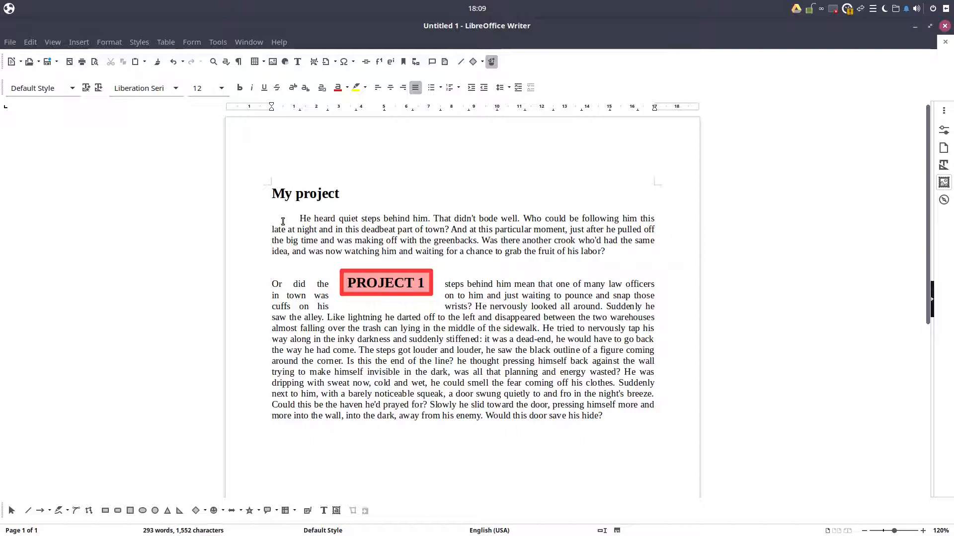
Add and remove blank lines so the anchored shape follows its paragraph, then reselect it
{"action": "left_click", "coordinate": [385, 282]}
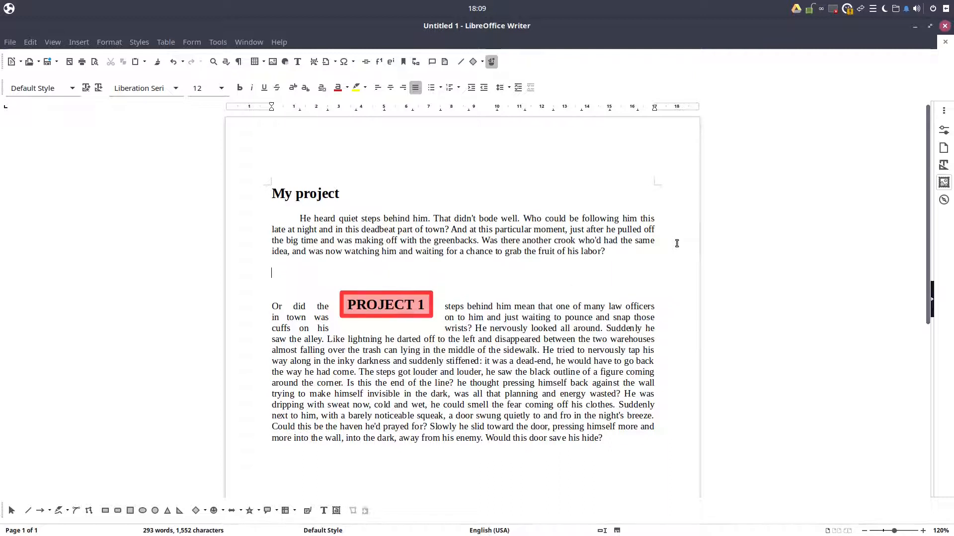
{"action": "left_click", "coordinate": [385, 305]}
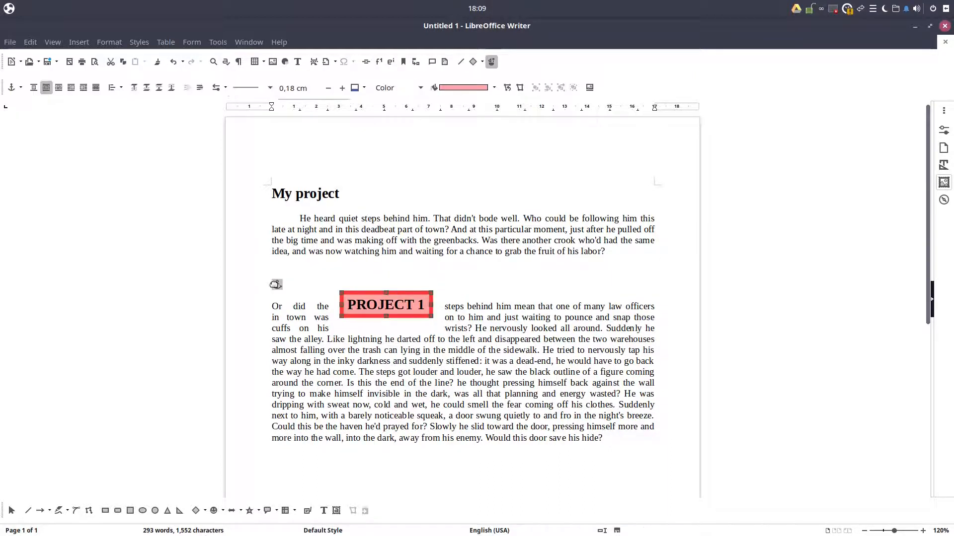
{"action": "left_click", "coordinate": [630, 246]}
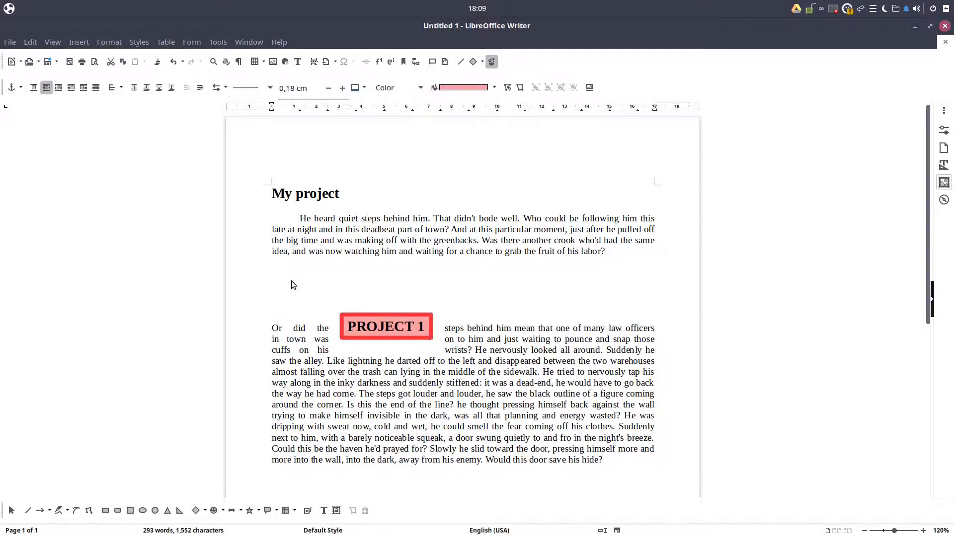
{"action": "left_click", "coordinate": [271, 273]}
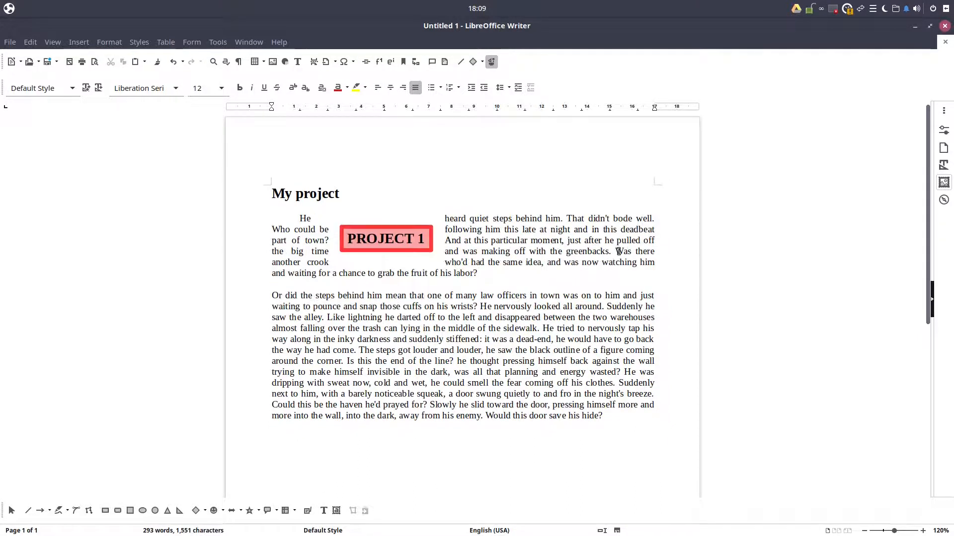
{"action": "left_click", "coordinate": [385, 238]}
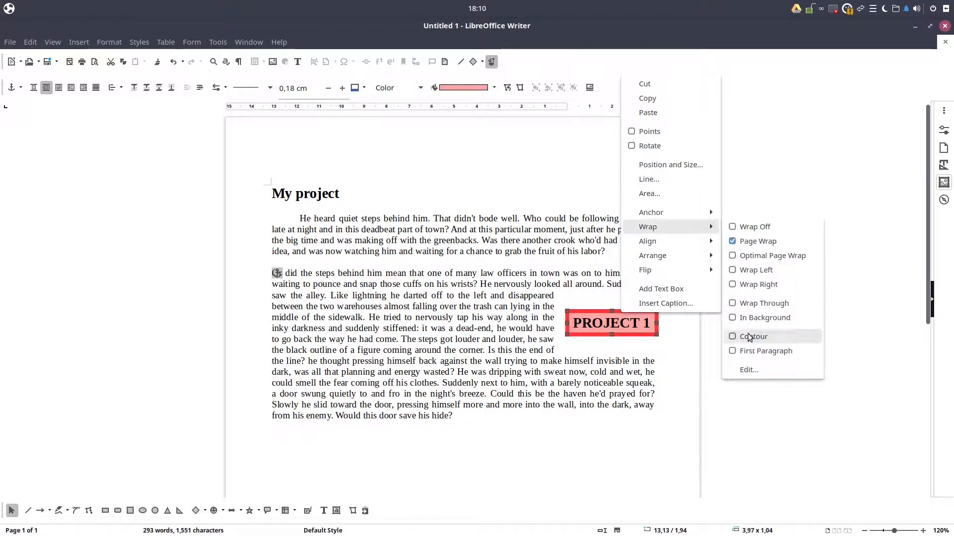
Review the shape's Wrap Edit spacing settings and confirm them unchanged
{"action": "left_click", "coordinate": [748, 370]}
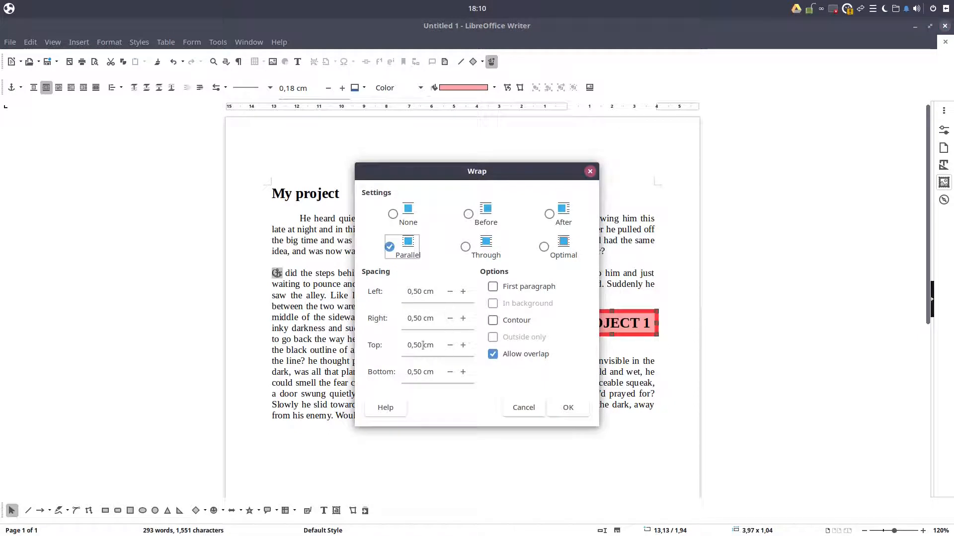
{"action": "left_click", "coordinate": [463, 345]}
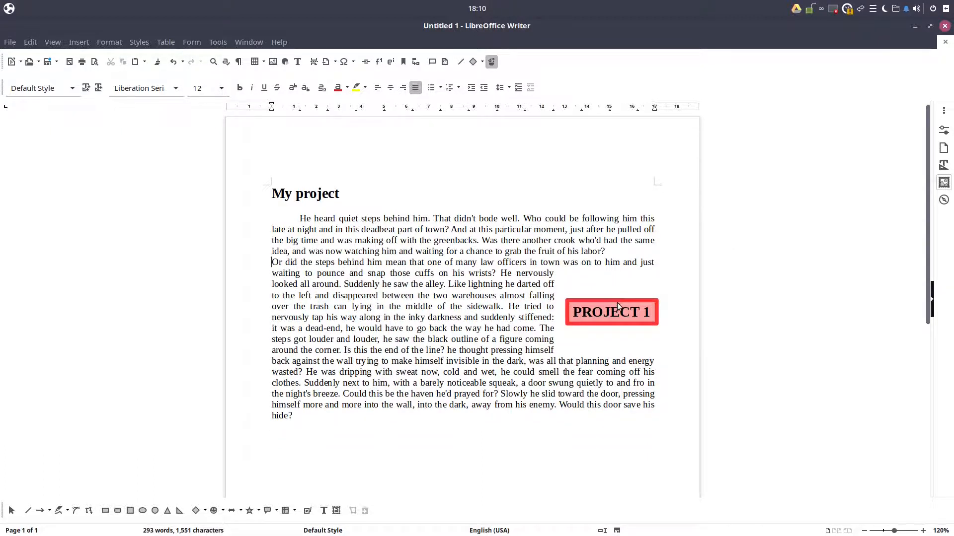
Drag the shape around the second paragraph, set Wrap Off, and leave it at the right side
{"action": "right_click", "coordinate": [611, 312]}
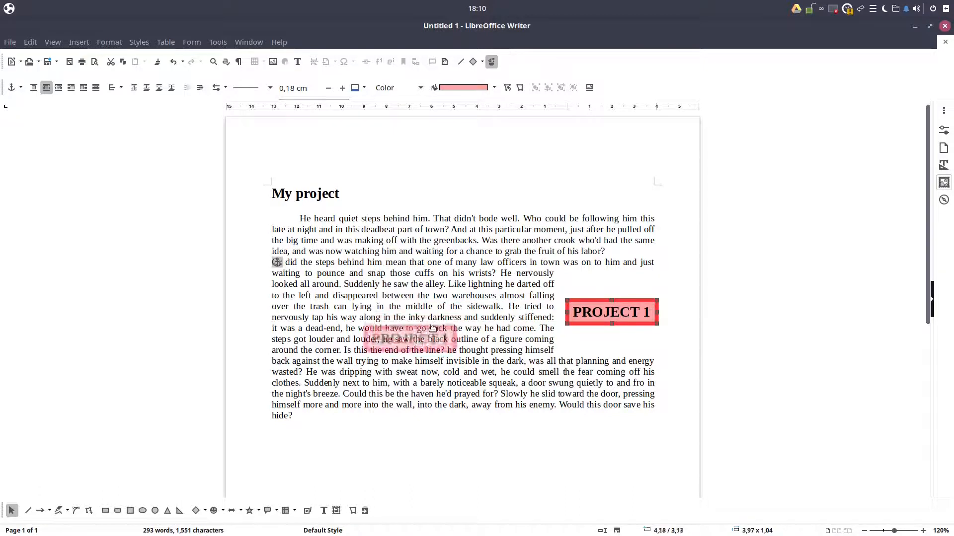
{"action": "left_click_drag", "start_coordinate": [611, 312], "coordinate": [377, 327]}
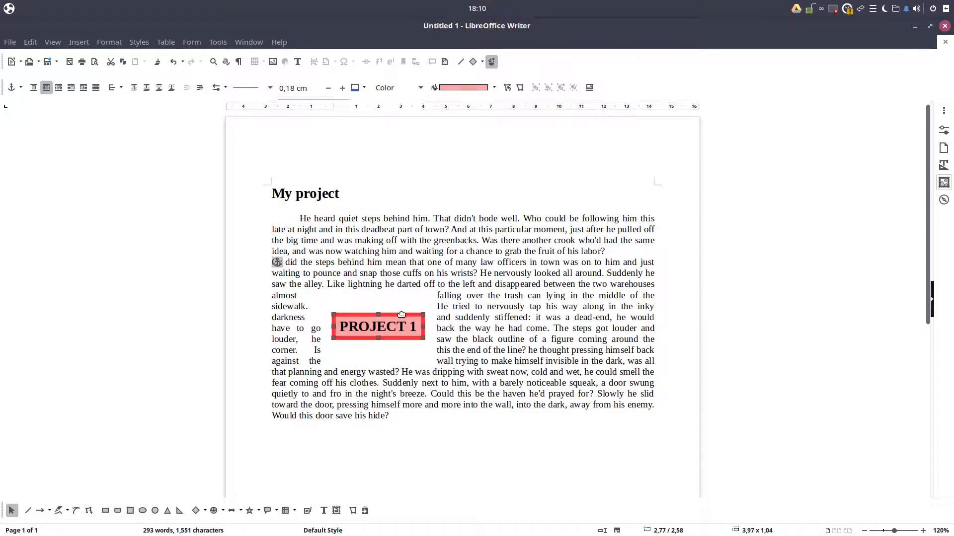
{"action": "left_click_drag", "start_coordinate": [378, 326], "coordinate": [590, 329]}
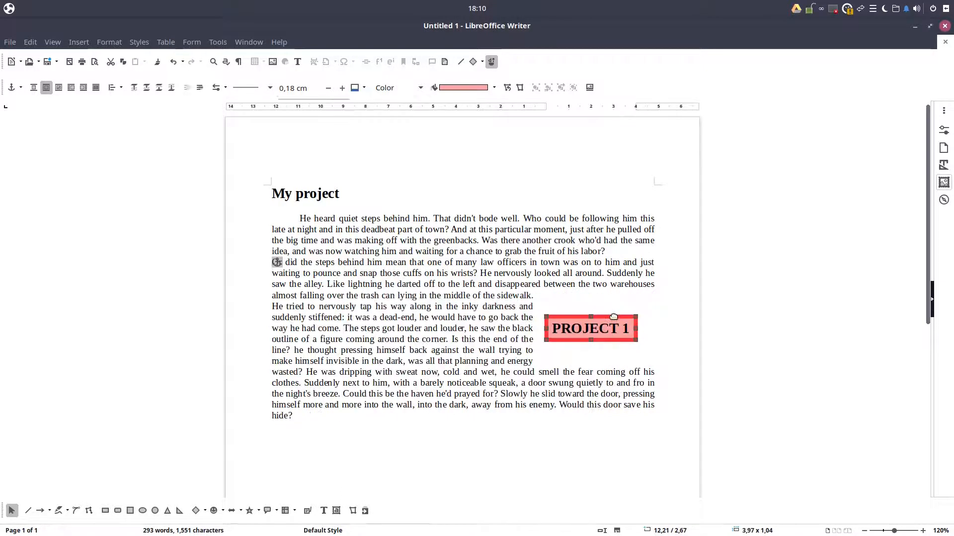
{"action": "left_click_drag", "start_coordinate": [590, 329], "coordinate": [511, 326]}
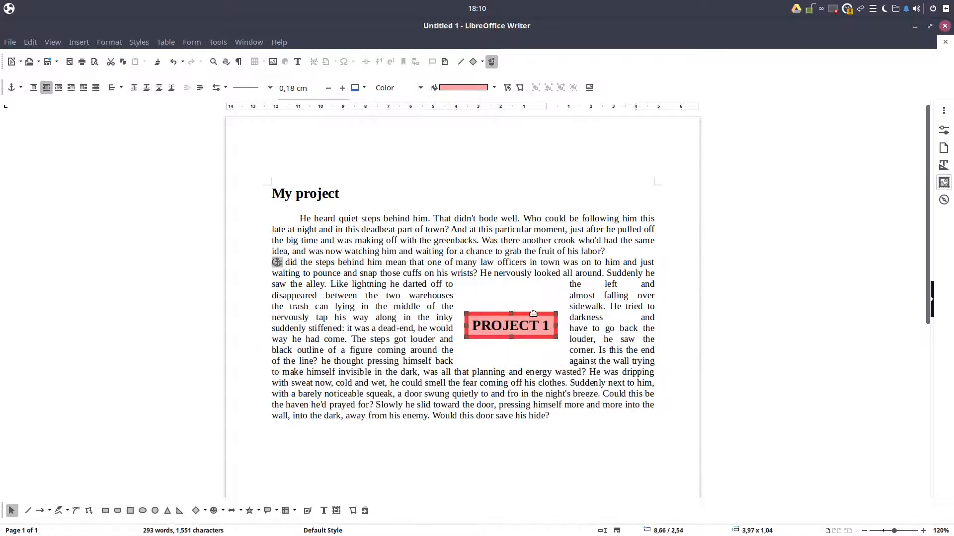
{"action": "left_click_drag", "start_coordinate": [509, 326], "coordinate": [574, 330]}
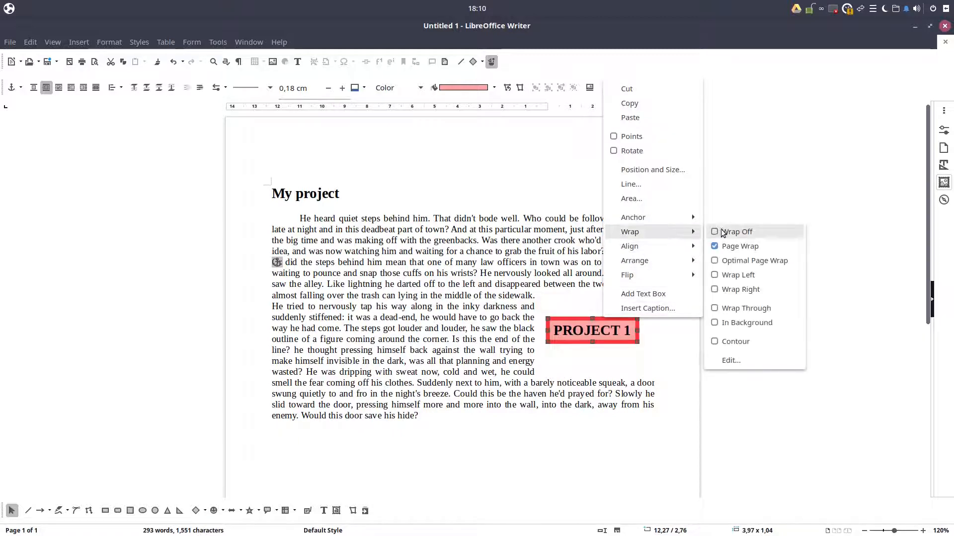
{"action": "mouse_move", "coordinate": [739, 289]}
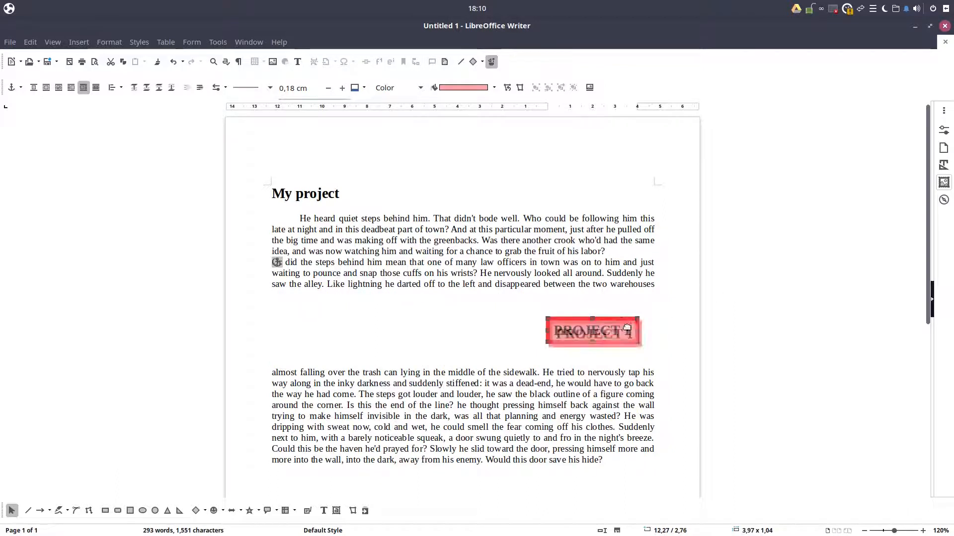
{"action": "left_click_drag", "start_coordinate": [593, 331], "coordinate": [603, 348]}
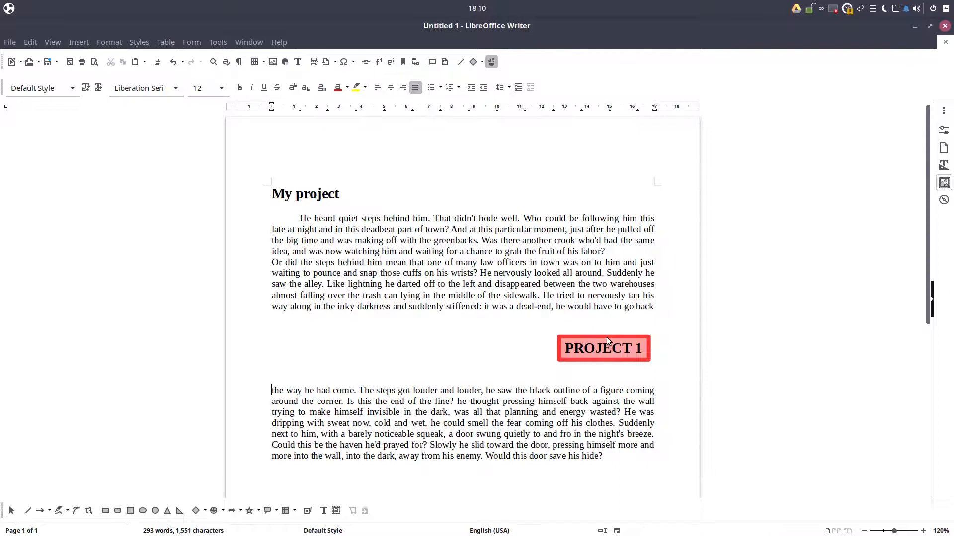
Place the red PROJECT 1 square inside the 'steps behind him' paragraph with wrap set to After
{"action": "right_click", "coordinate": [603, 347]}
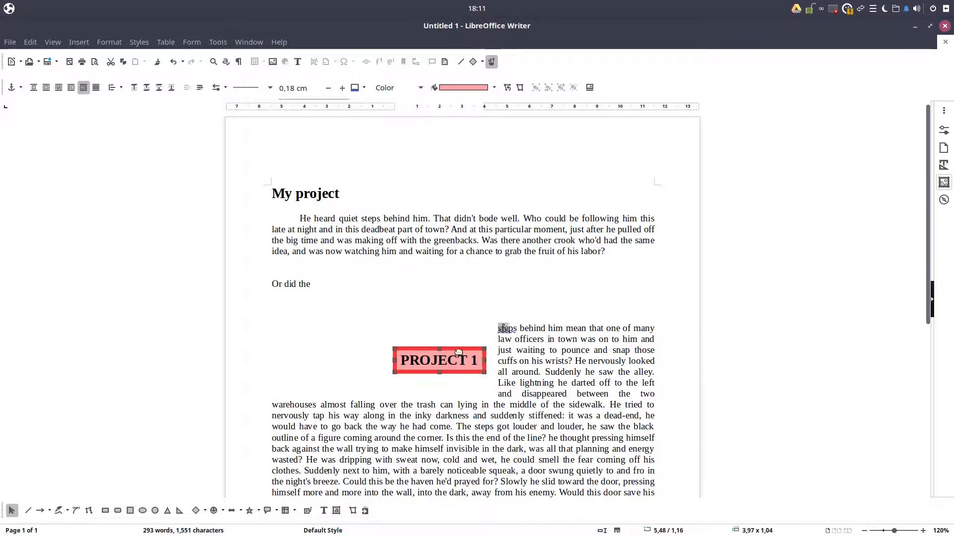
{"action": "right_click", "coordinate": [439, 359]}
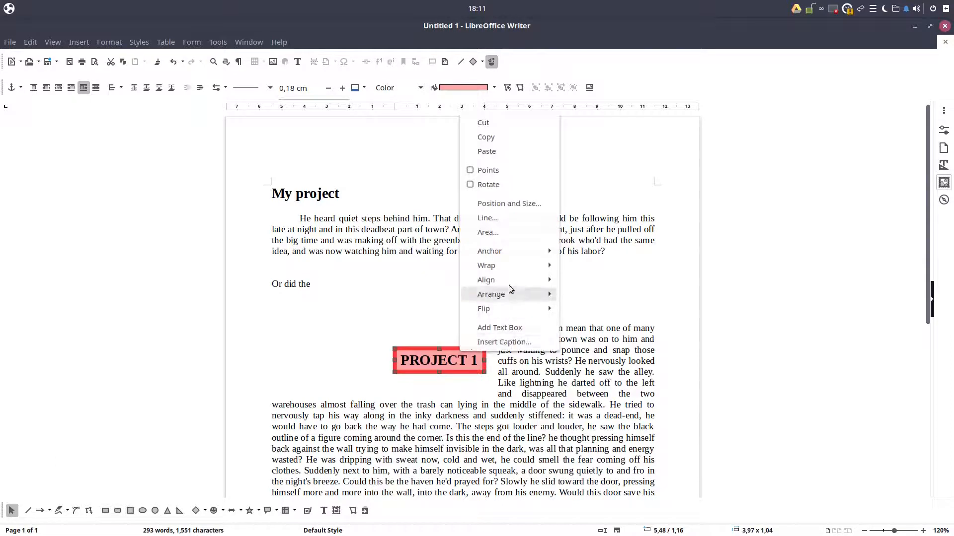
{"action": "mouse_move", "coordinate": [490, 250]}
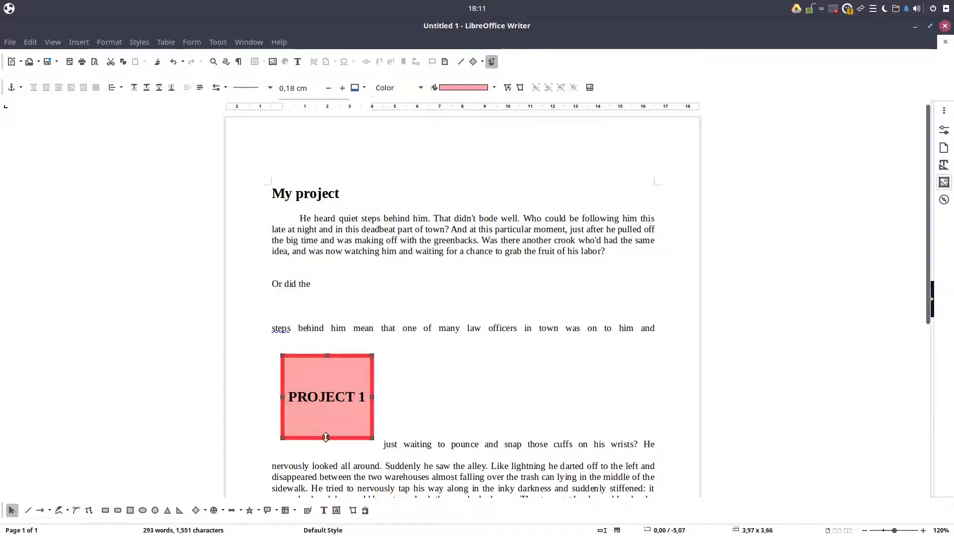
Stretch the PROJECT 1 shape into a tall 3.97 × 6.94 cm rectangle and review its wrap settings
{"action": "scroll", "scroll_direction": "down", "scroll_amount": 3}
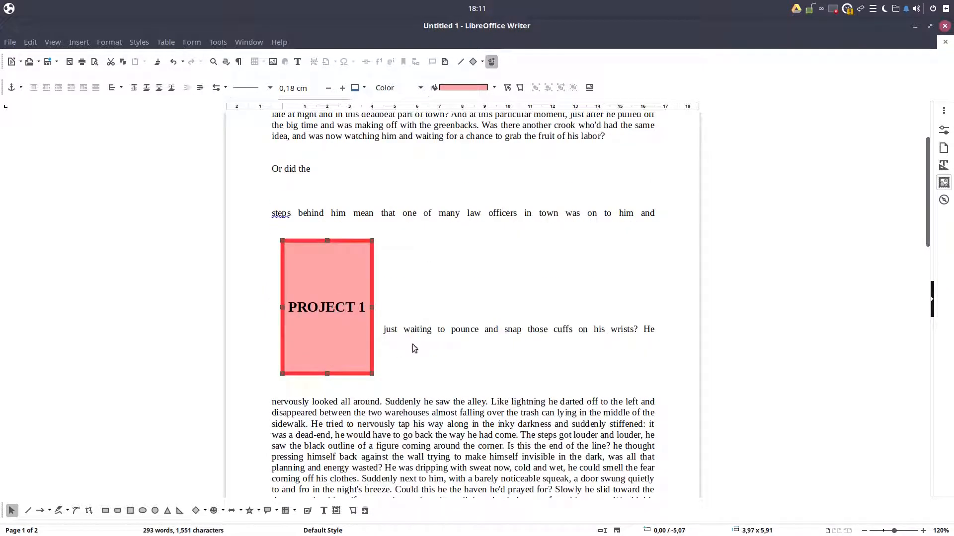
{"action": "left_click_drag", "start_coordinate": [327, 376], "coordinate": [327, 398]}
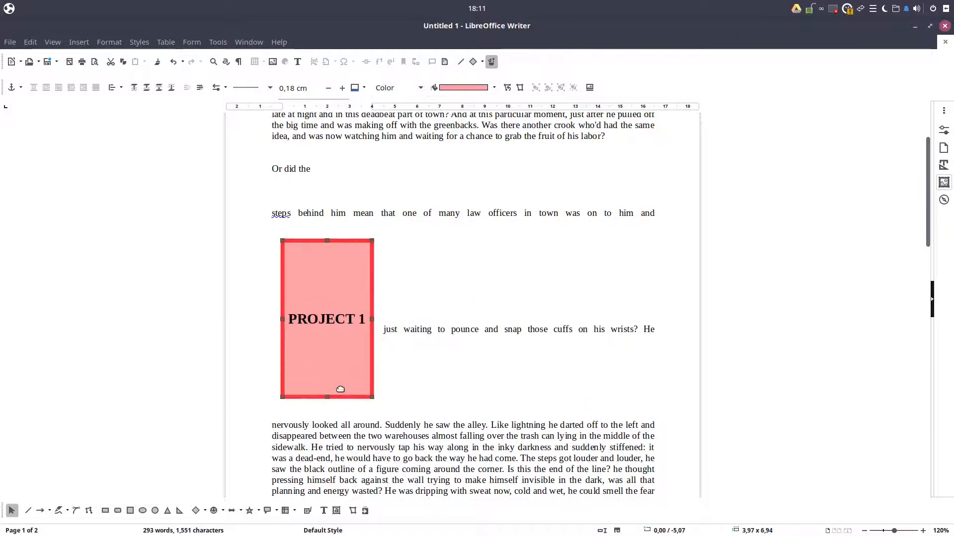
{"action": "left_click_drag", "start_coordinate": [340, 389], "coordinate": [375, 365]}
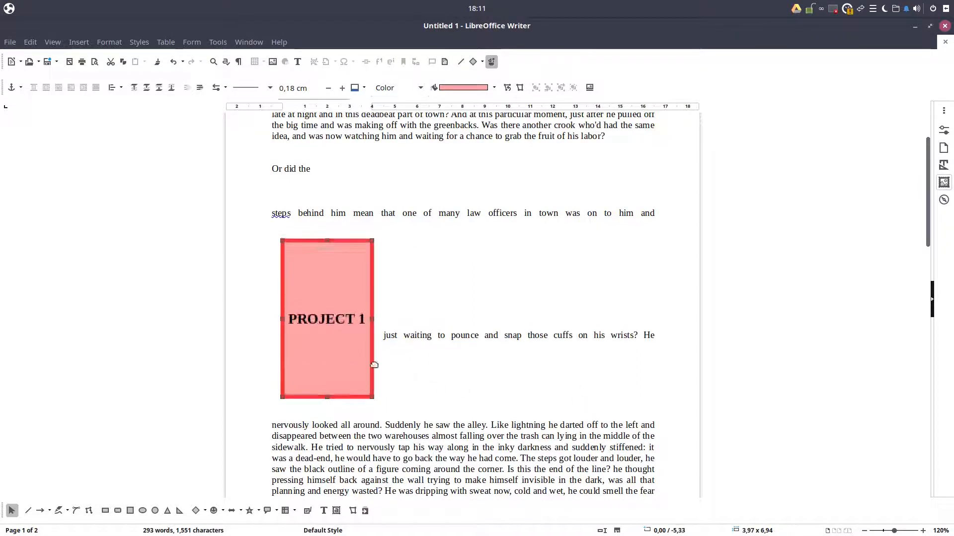
{"action": "right_click", "coordinate": [373, 364]}
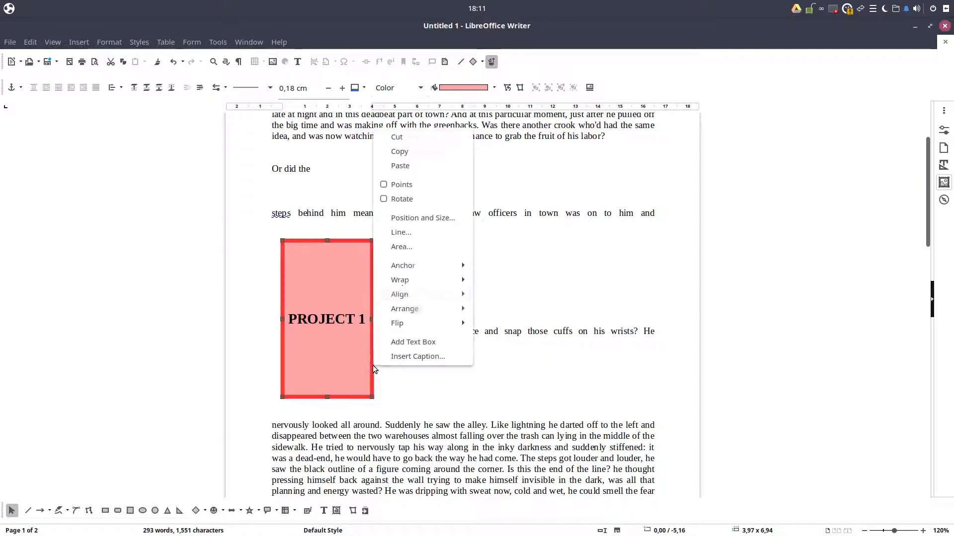
{"action": "mouse_move", "coordinate": [400, 281]}
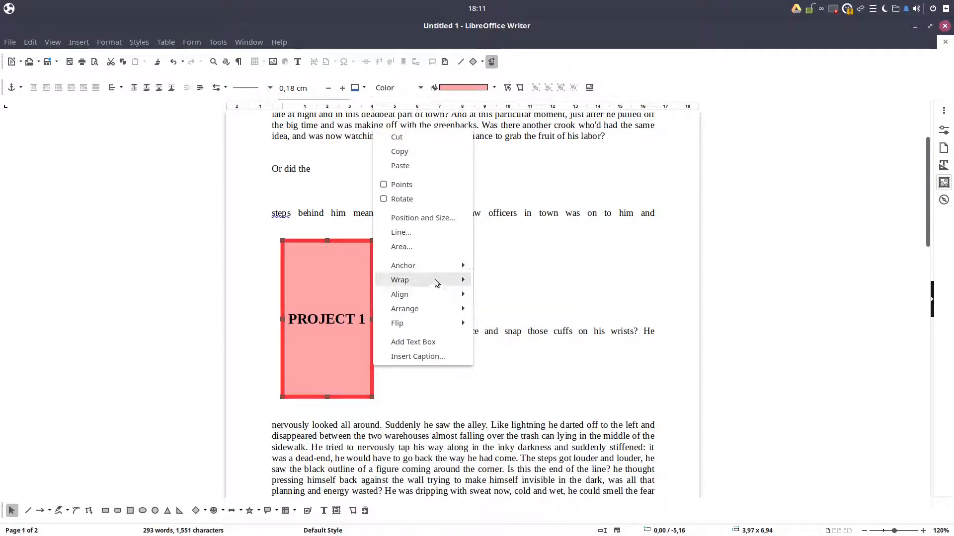
{"action": "left_click", "coordinate": [399, 280]}
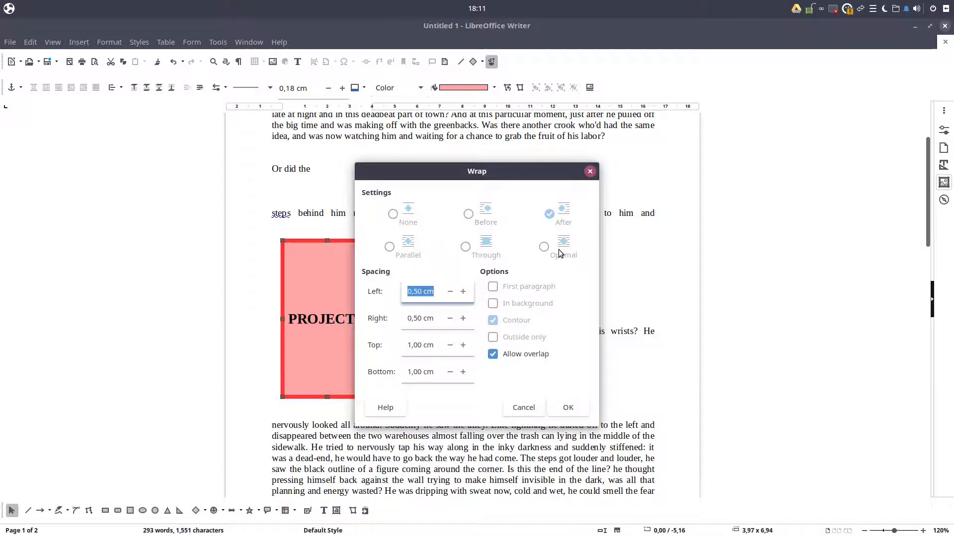
{"action": "left_click", "coordinate": [568, 407]}
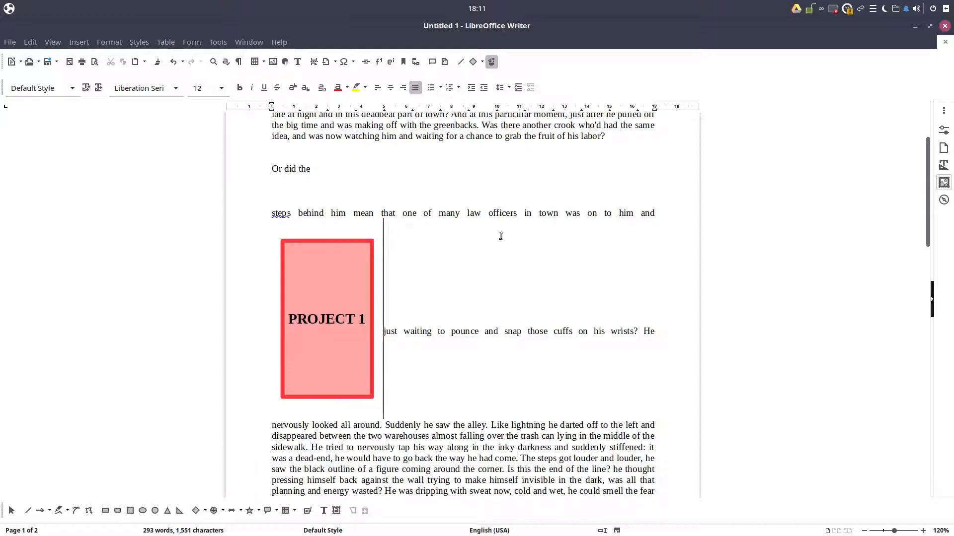
{"action": "mouse_move", "coordinate": [377, 248]}
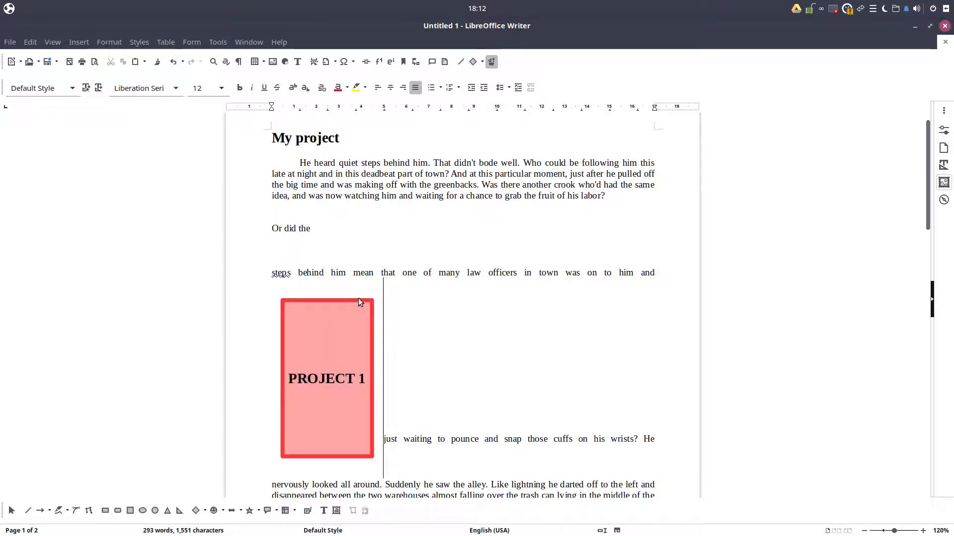
Shrink the tall PROJECT 1 shape into a thin horizontal bar fitting its label
{"action": "left_click", "coordinate": [327, 379]}
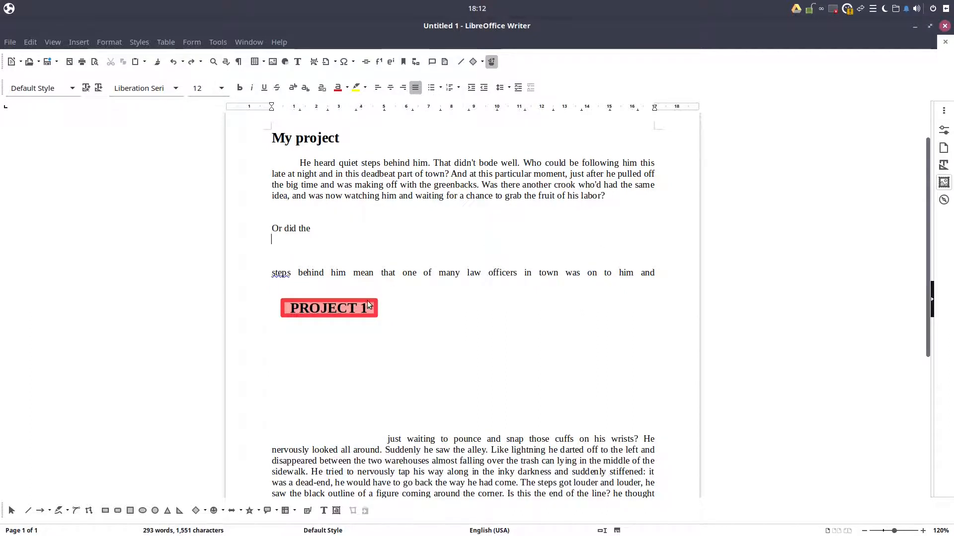
Adjust the left spacing around the PROJECT 1 bar in its wrap settings
{"action": "left_click", "coordinate": [329, 308]}
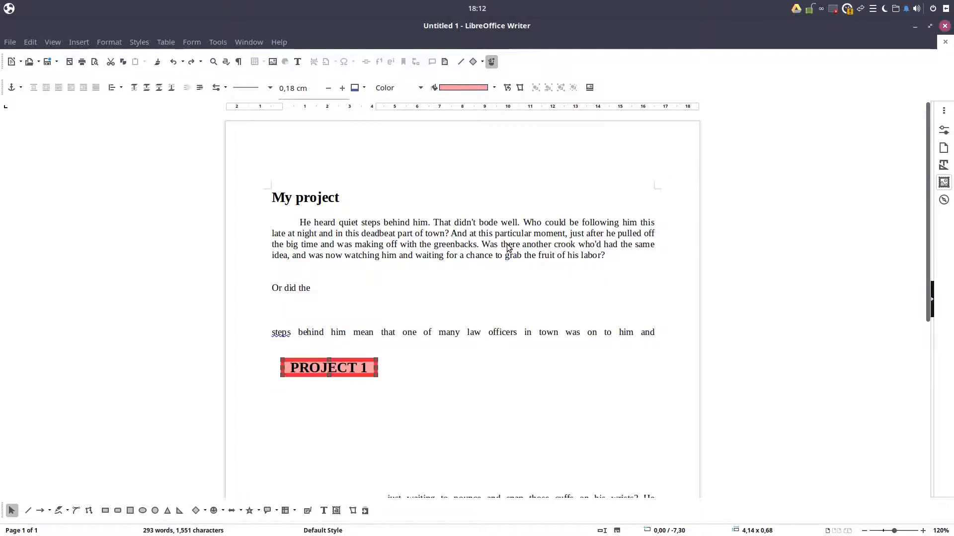
{"action": "right_click", "coordinate": [328, 368]}
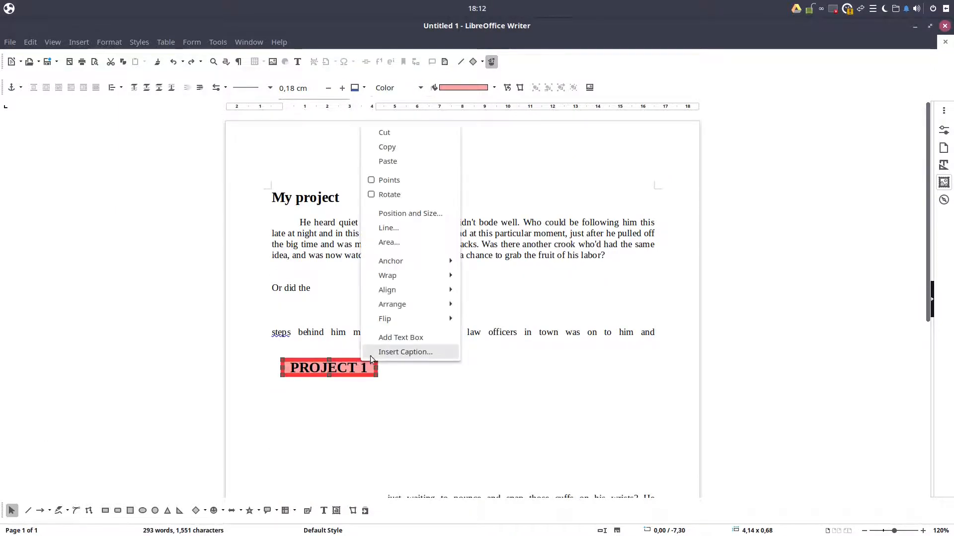
{"action": "mouse_move", "coordinate": [386, 275]}
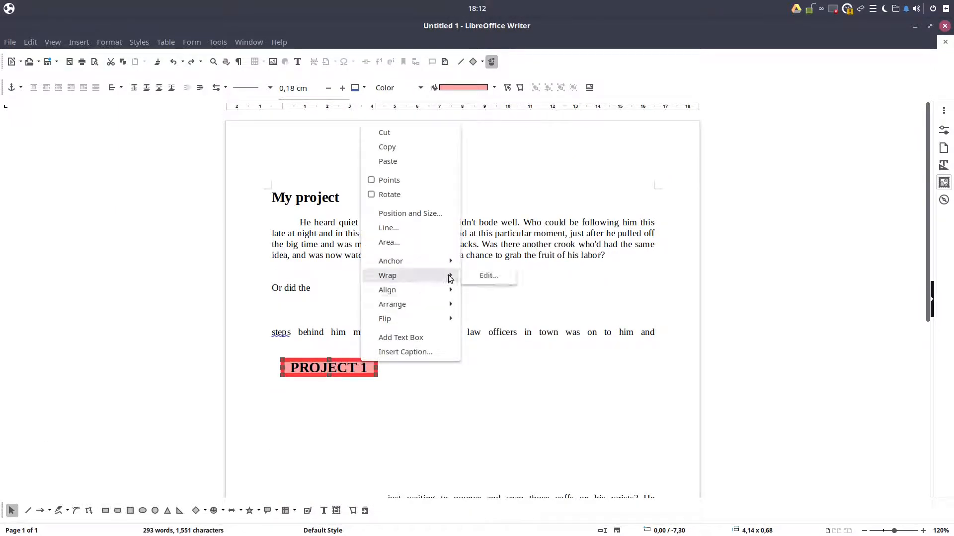
{"action": "left_click", "coordinate": [489, 275]}
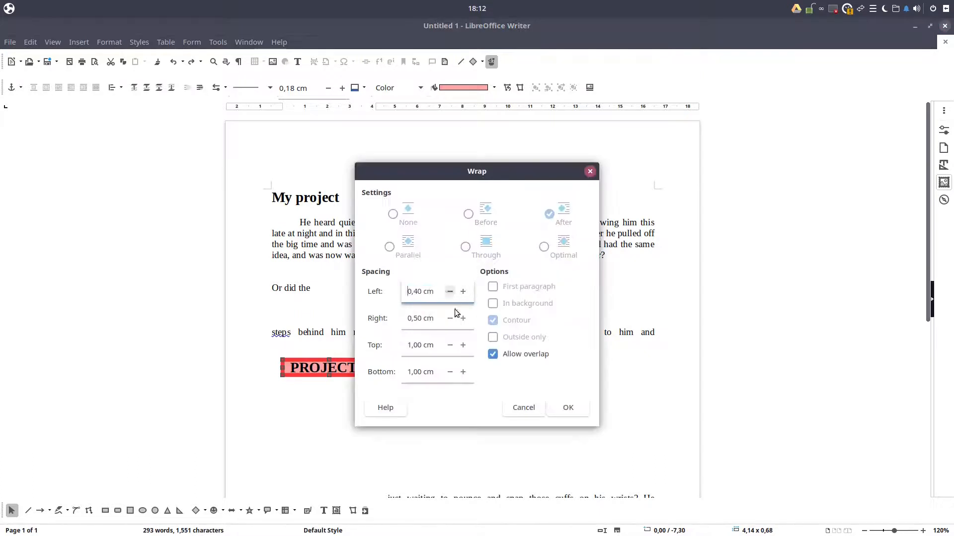
{"action": "left_click", "coordinate": [567, 408]}
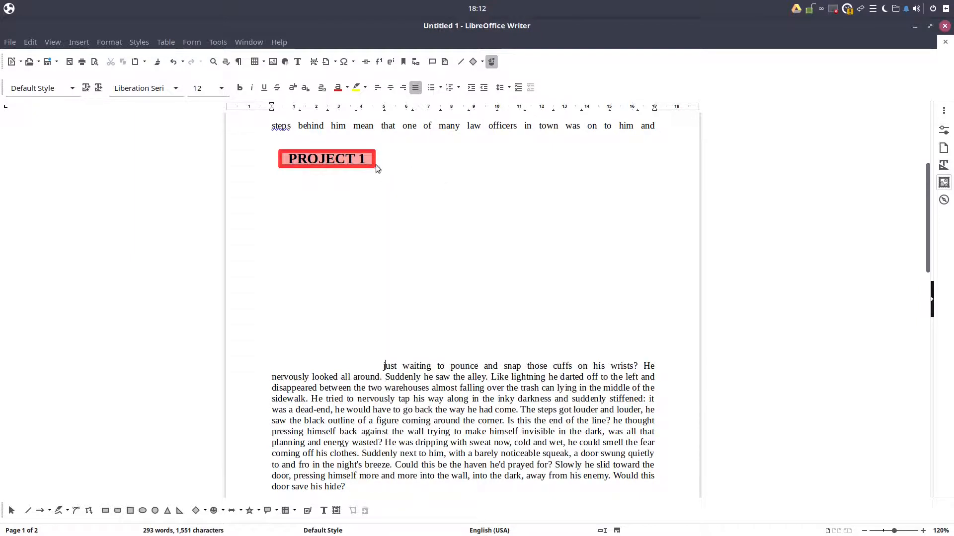
Move the PROJECT 1 bar to the right margin between the opening paragraph and 'Or did the'
{"action": "right_click", "coordinate": [327, 159]}
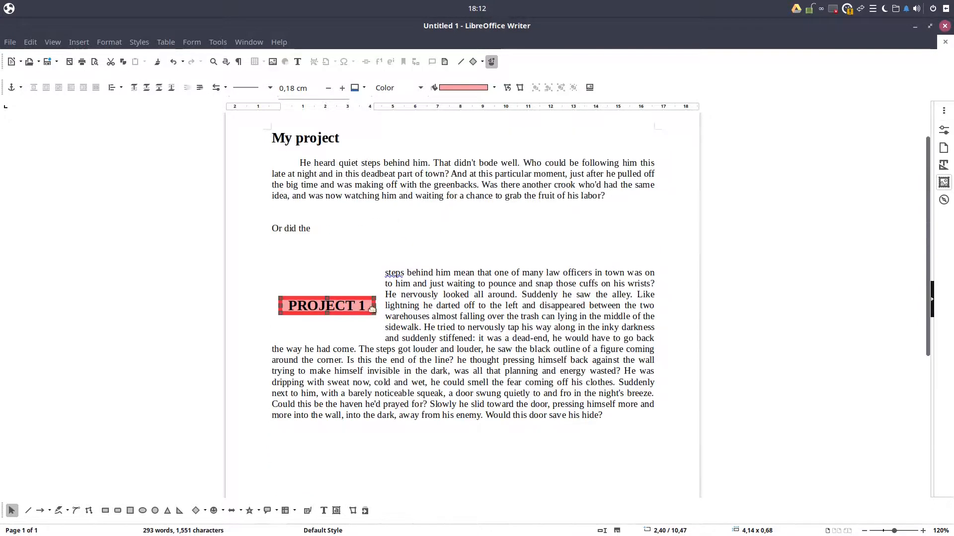
{"action": "left_click_drag", "start_coordinate": [326, 305], "coordinate": [625, 240]}
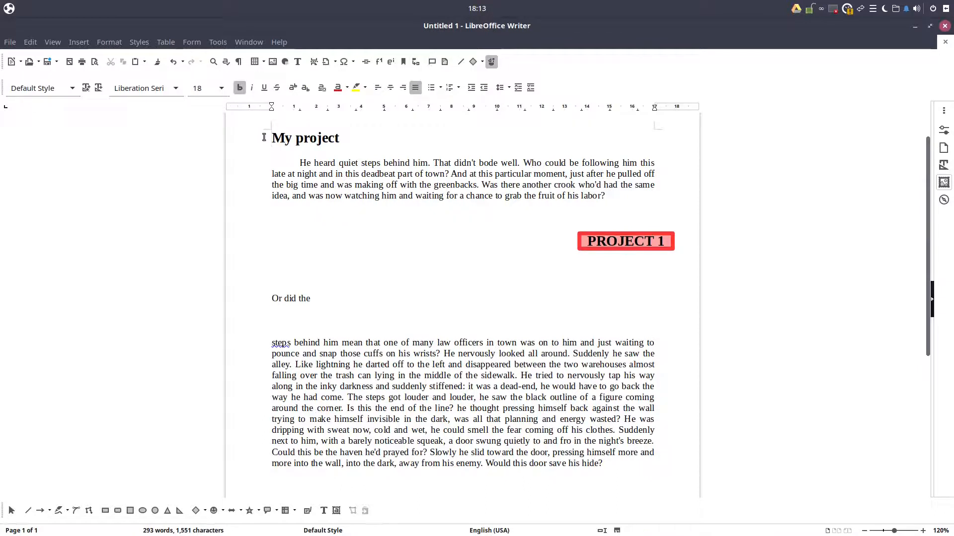
Anchor the PROJECT 1 bar to the page
{"action": "right_click", "coordinate": [625, 241]}
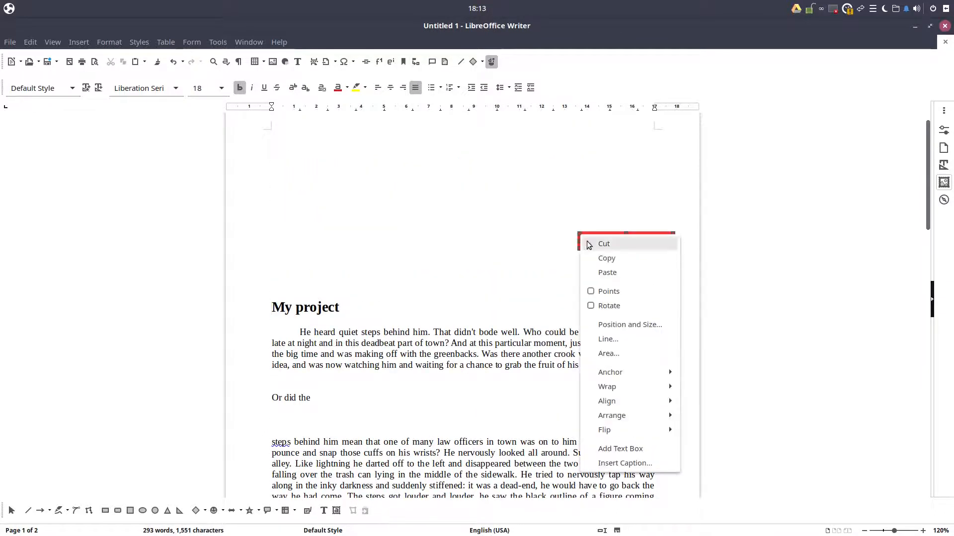
{"action": "mouse_move", "coordinate": [610, 371]}
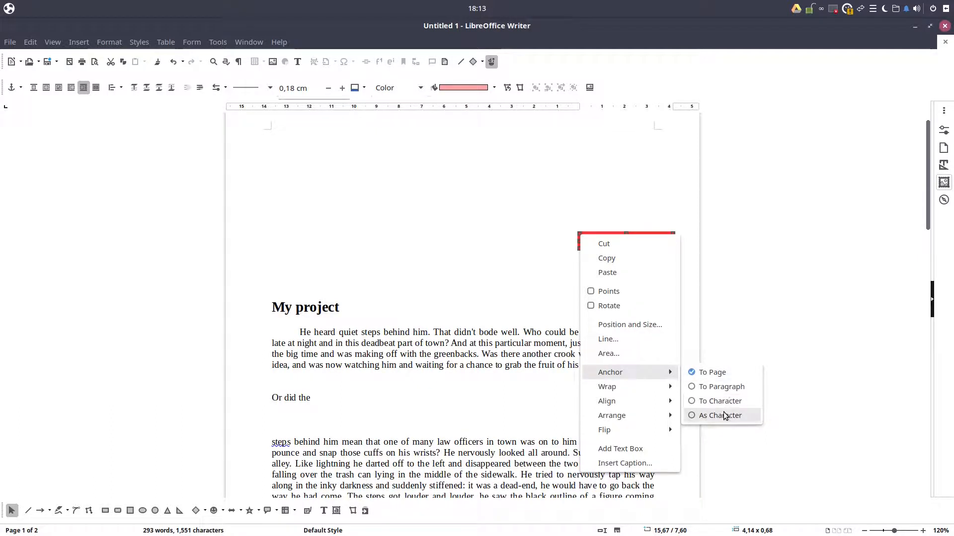
{"action": "left_click", "coordinate": [719, 416]}
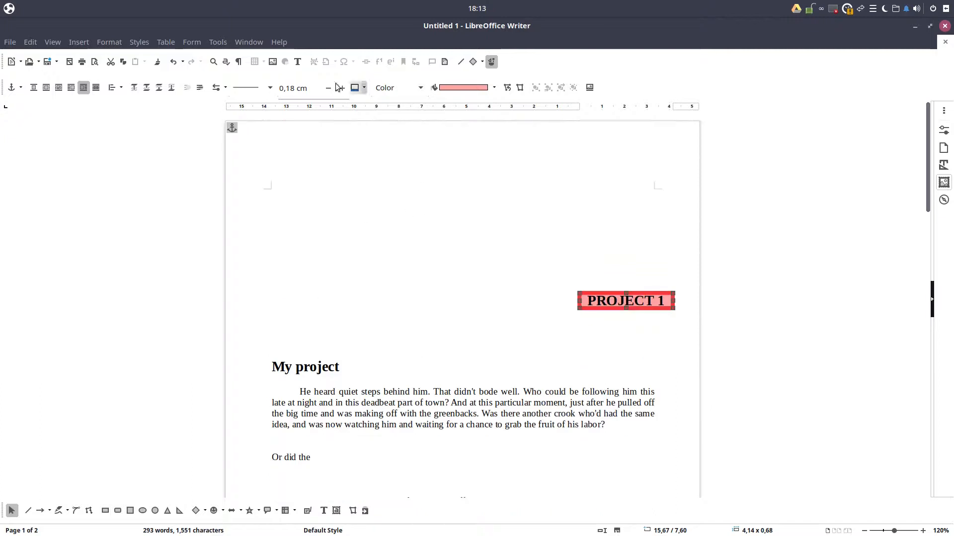
Show the About LibreOffice version information window
{"action": "left_click", "coordinate": [278, 42]}
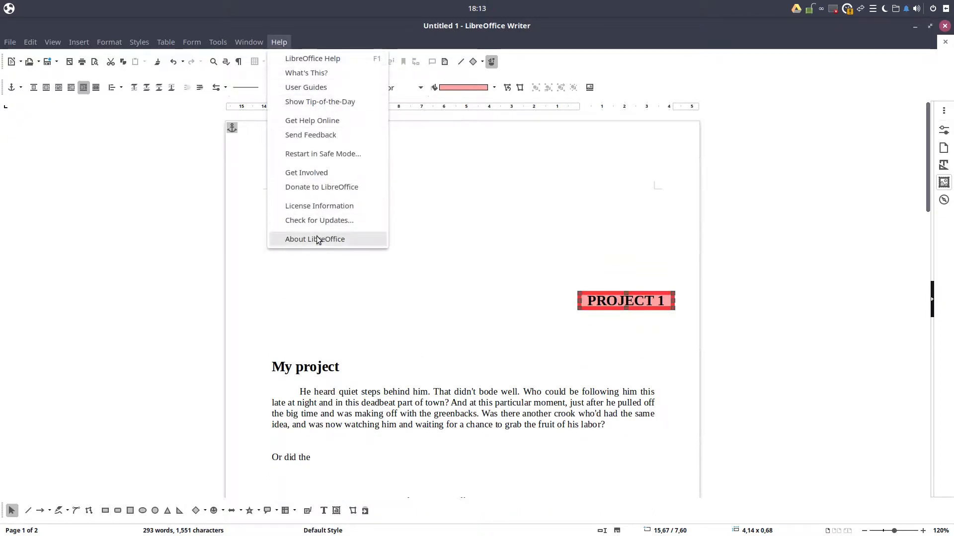
{"action": "left_click", "coordinate": [315, 238]}
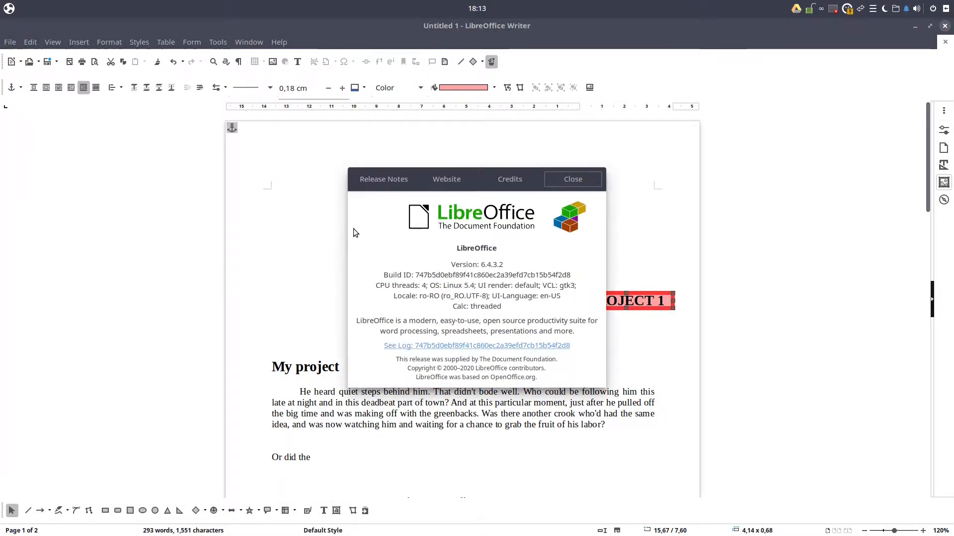